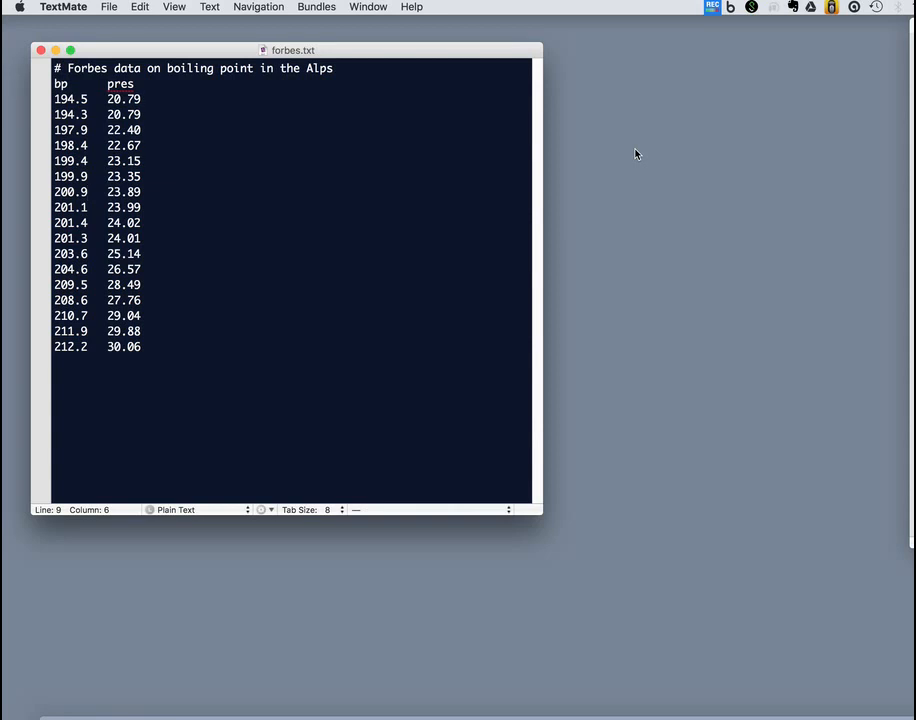
mouse_move(170, 288)
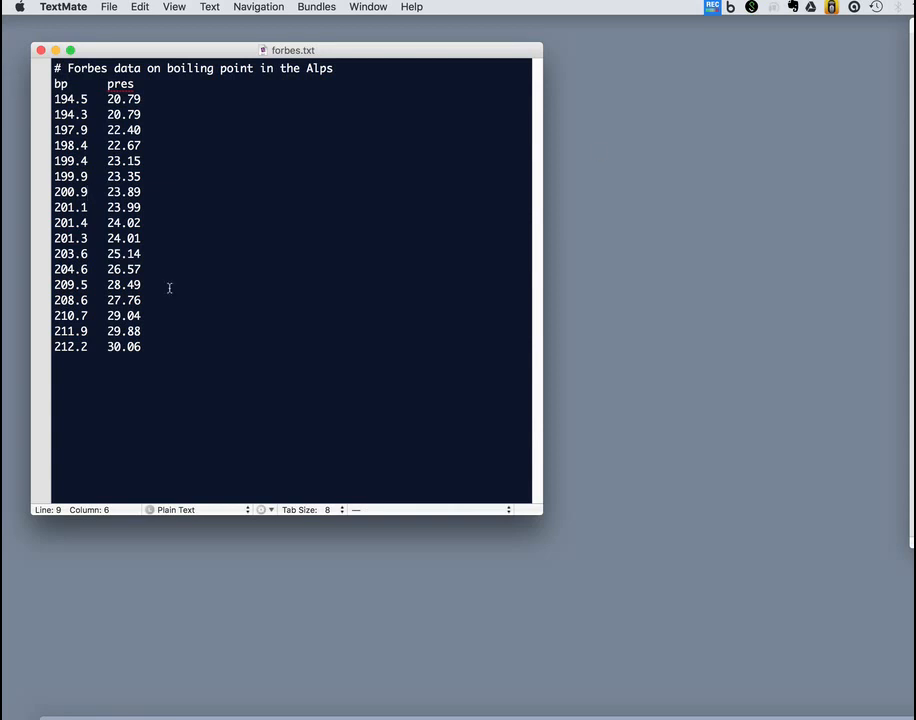
mouse_move(90, 130)
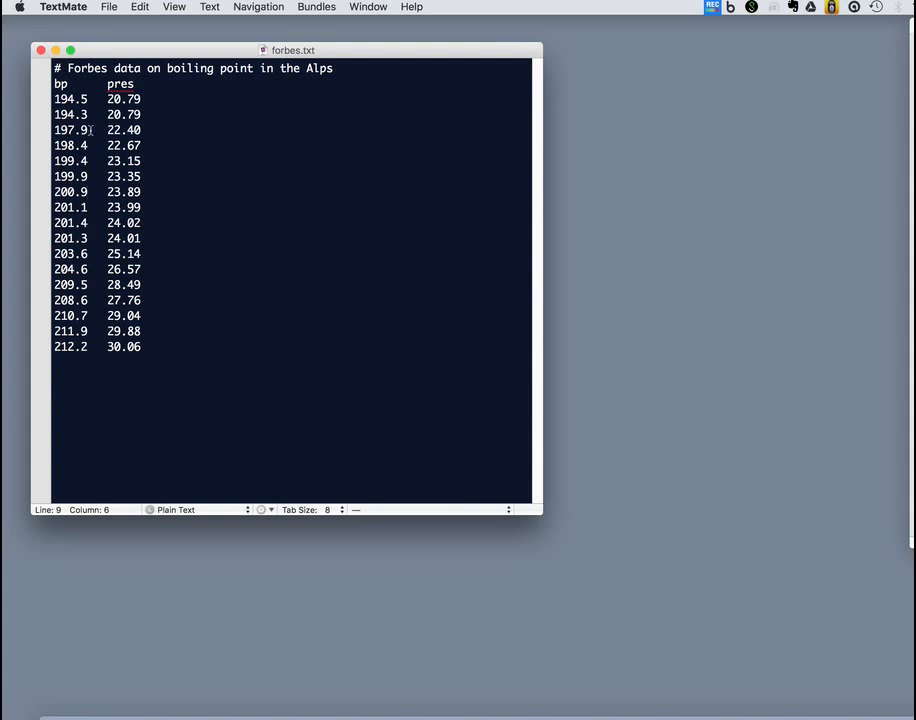
After reviewing the forbes.txt bp and pres columns in TextMate, bring up Excel's file-open window
click(87, 145)
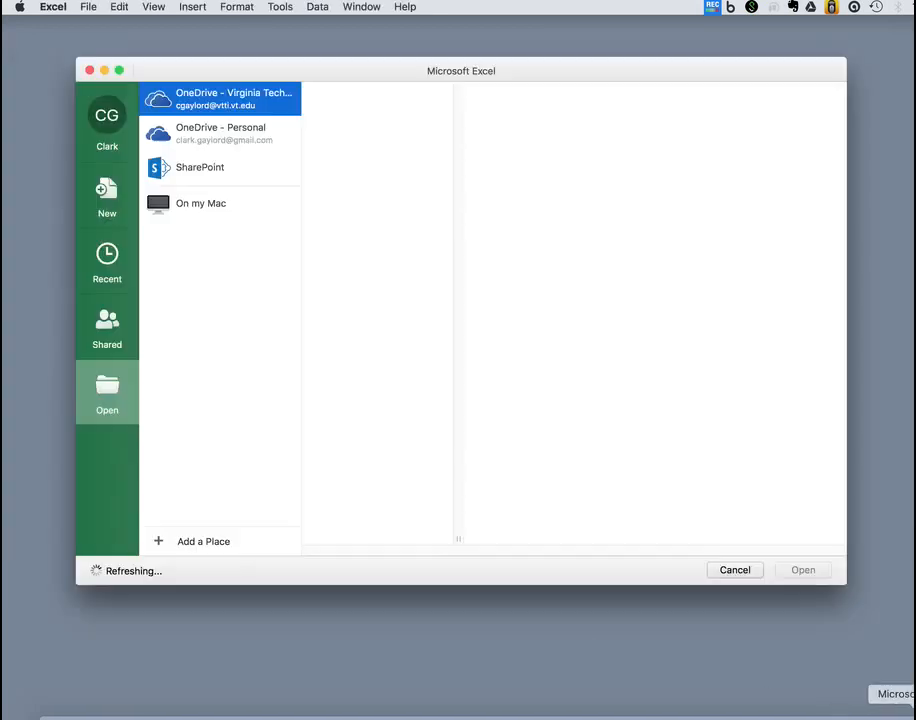
Import forbes.txt from On my Mac as tab-delimited text into a worksheet
click(220, 98)
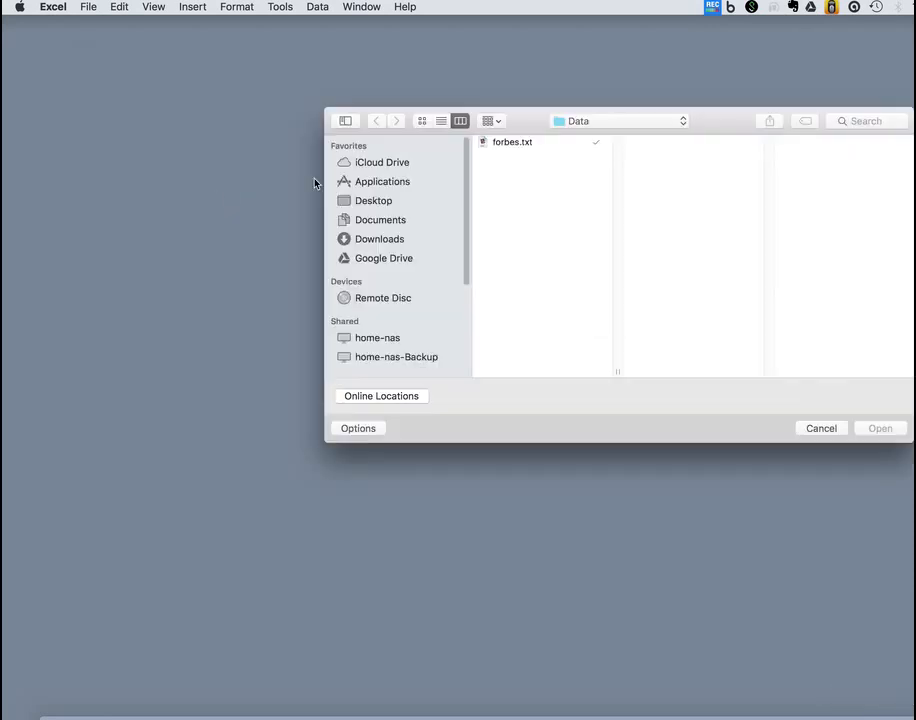
click(512, 141)
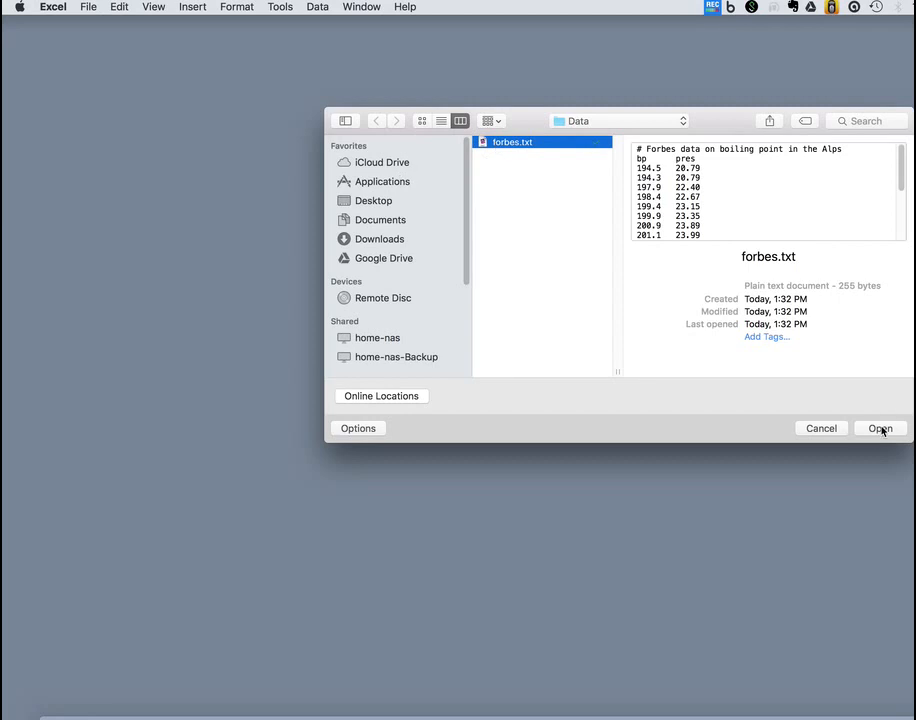
click(878, 428)
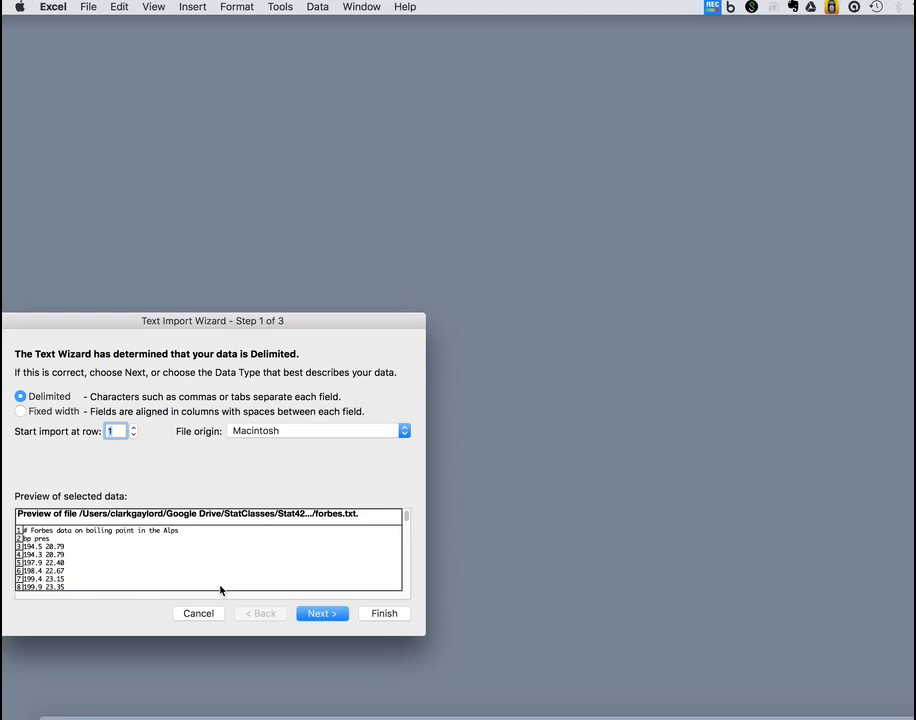
click(321, 613)
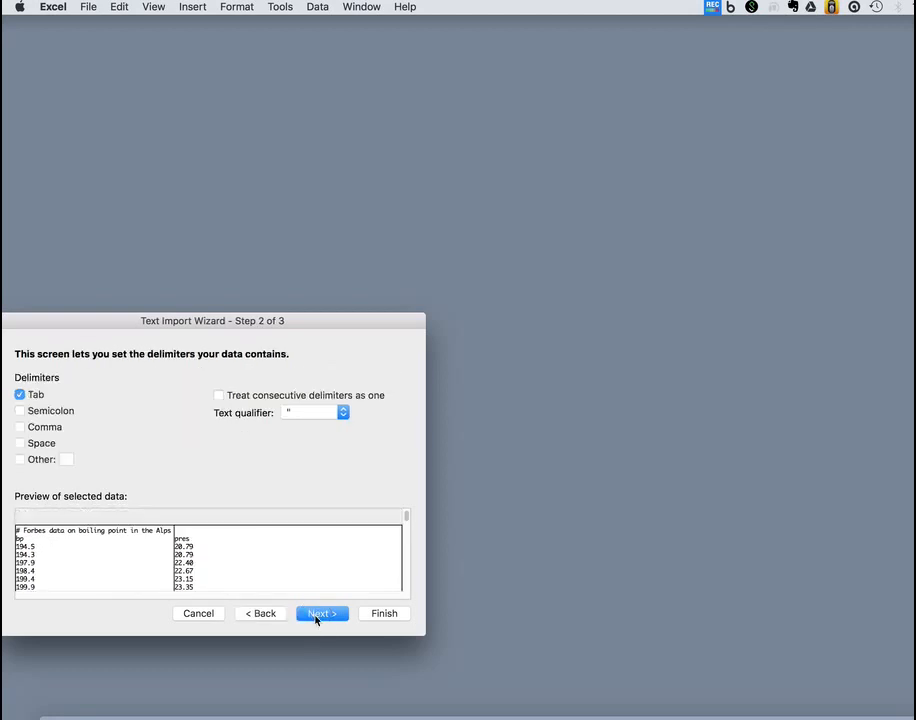
mouse_move(378, 613)
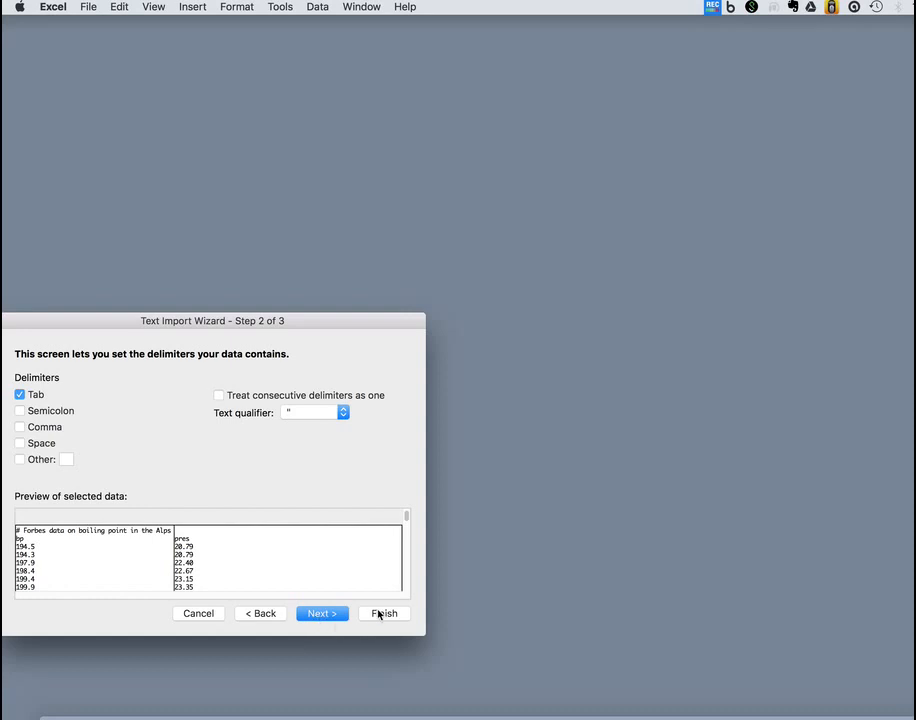
click(384, 613)
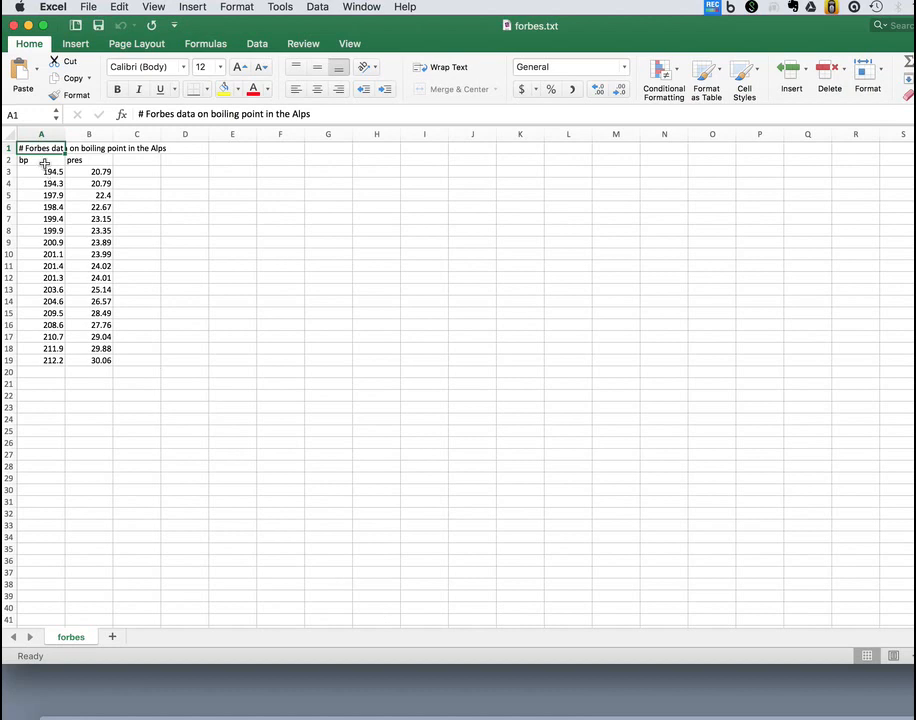
Insert an XY scatter chart of the bp and pres data in A2:B19
drag(40, 160, 100, 360)
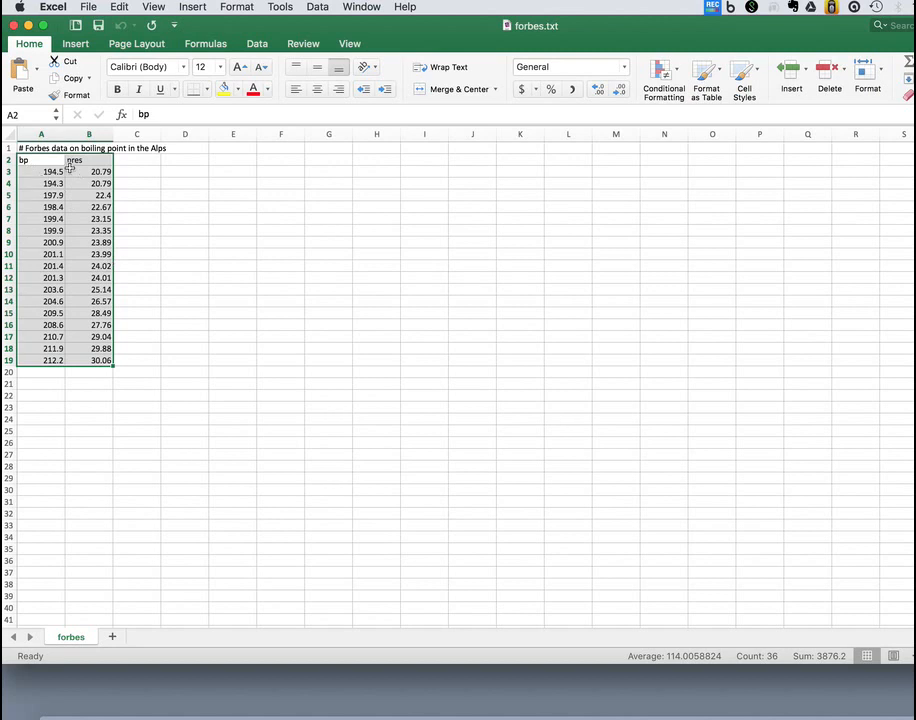
mouse_move(198, 7)
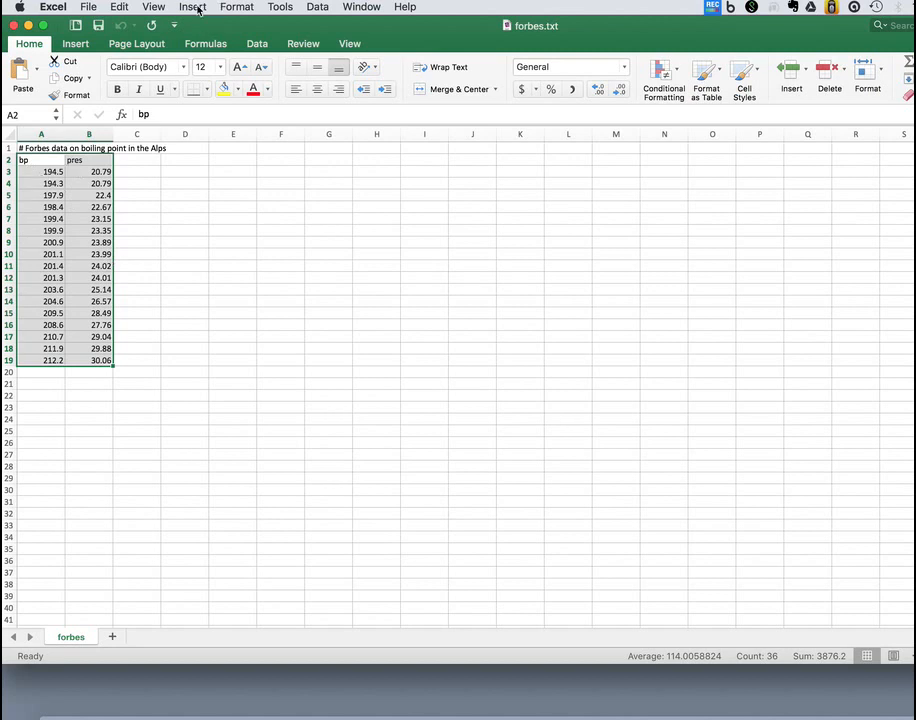
click(192, 7)
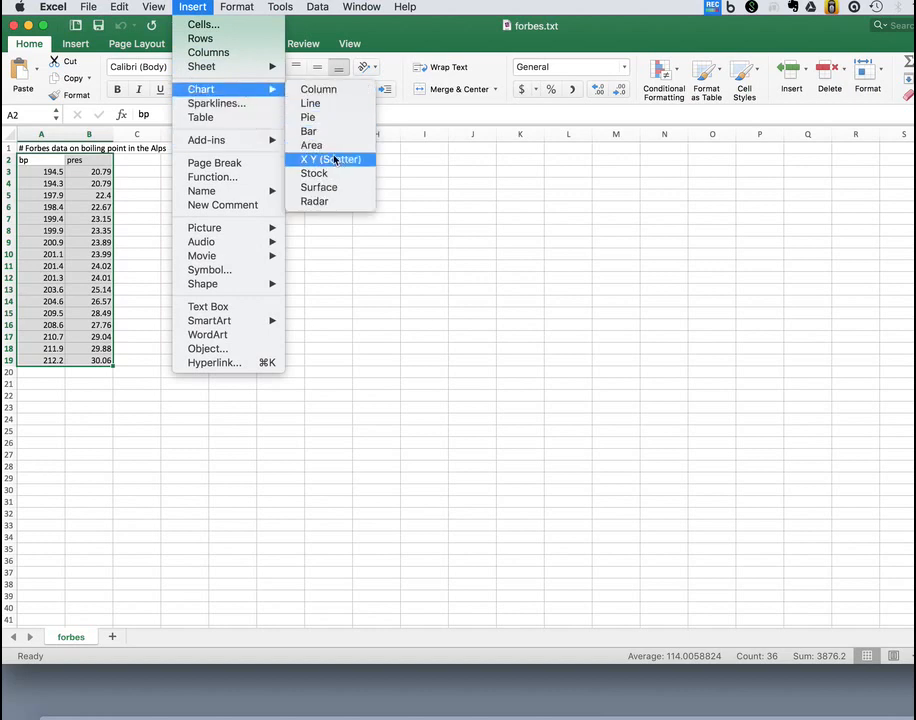
click(330, 159)
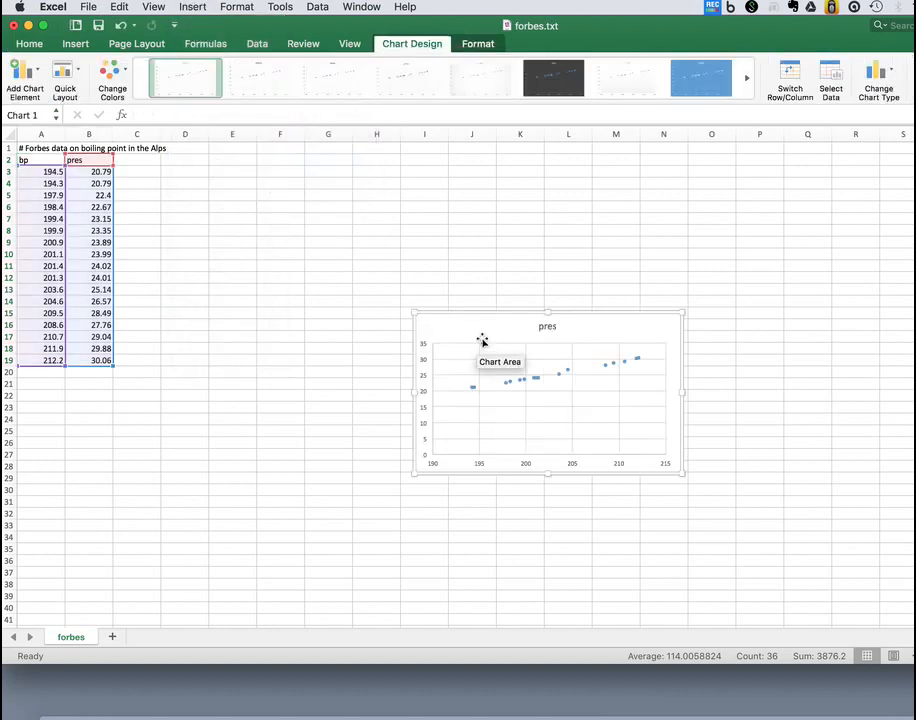
Move and enlarge the chart beside the data, rescaling the vertical axis to 20–32
drag(547, 390, 287, 245)
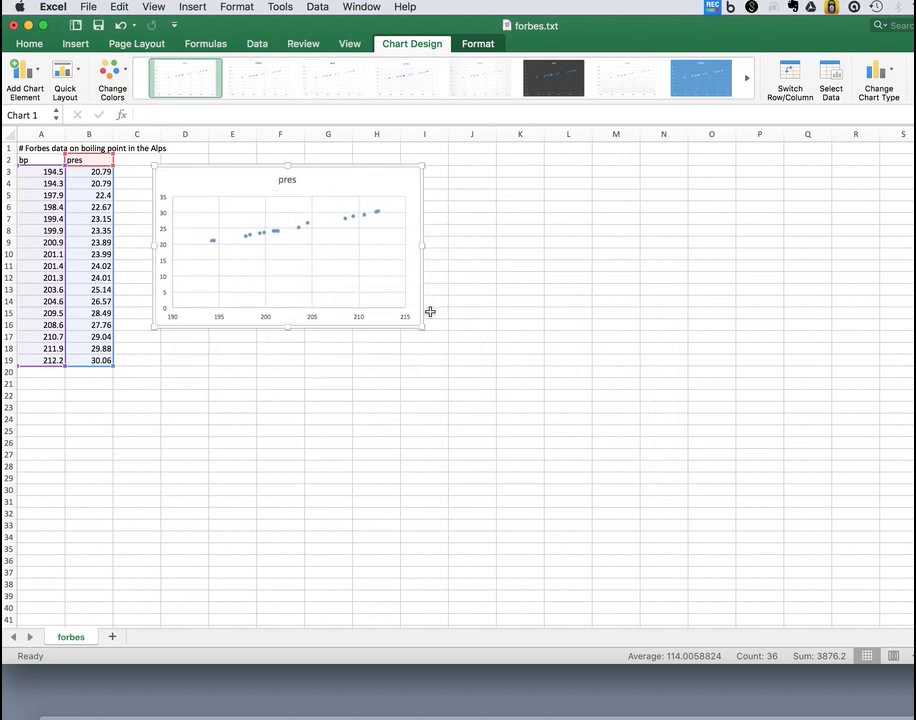
drag(423, 326, 460, 417)
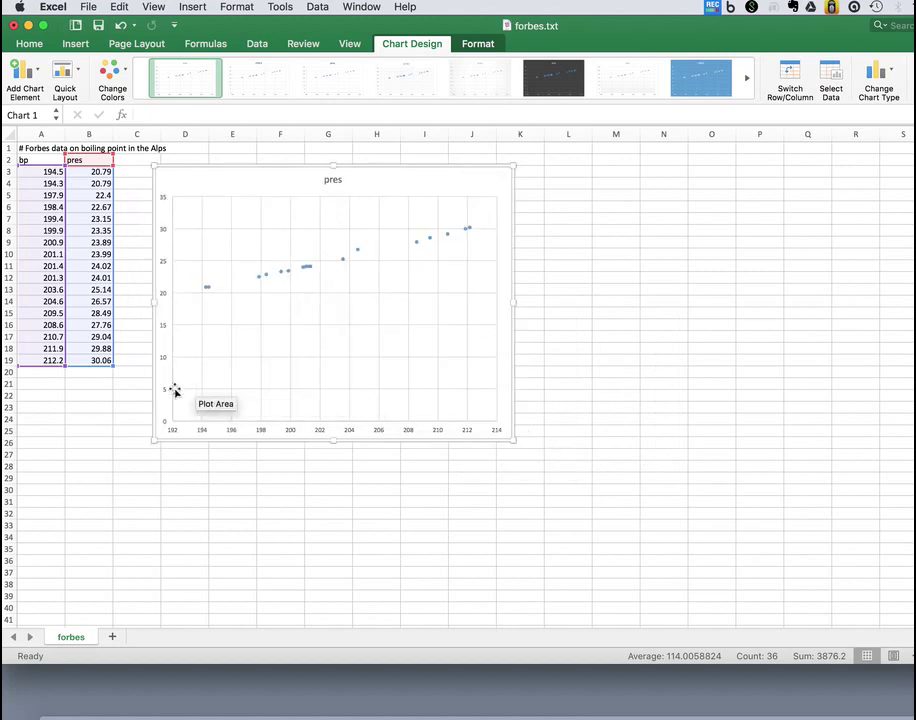
right_click(167, 390)
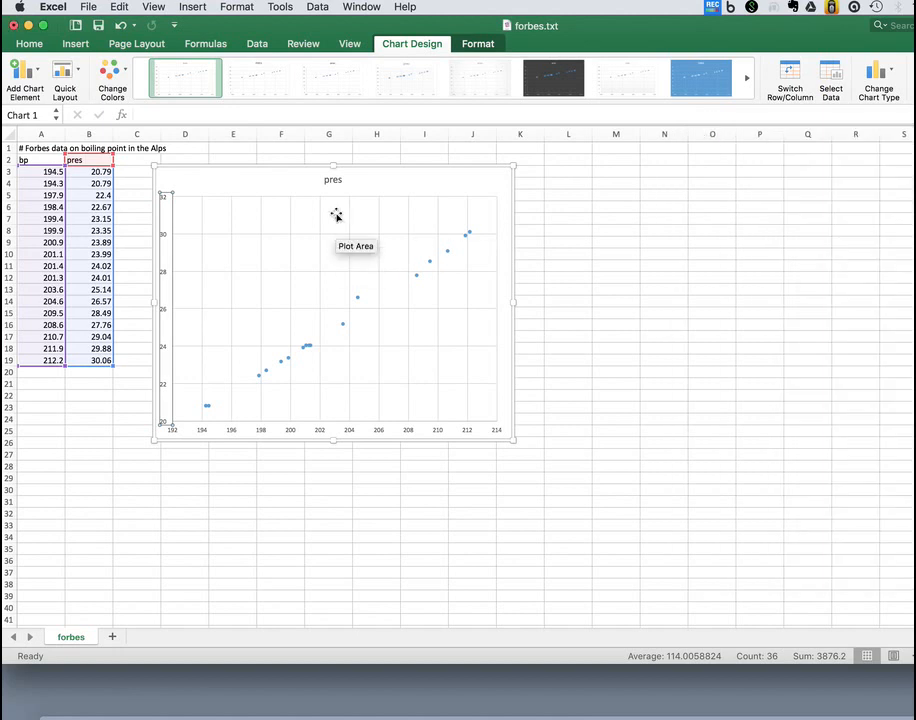
click(332, 179)
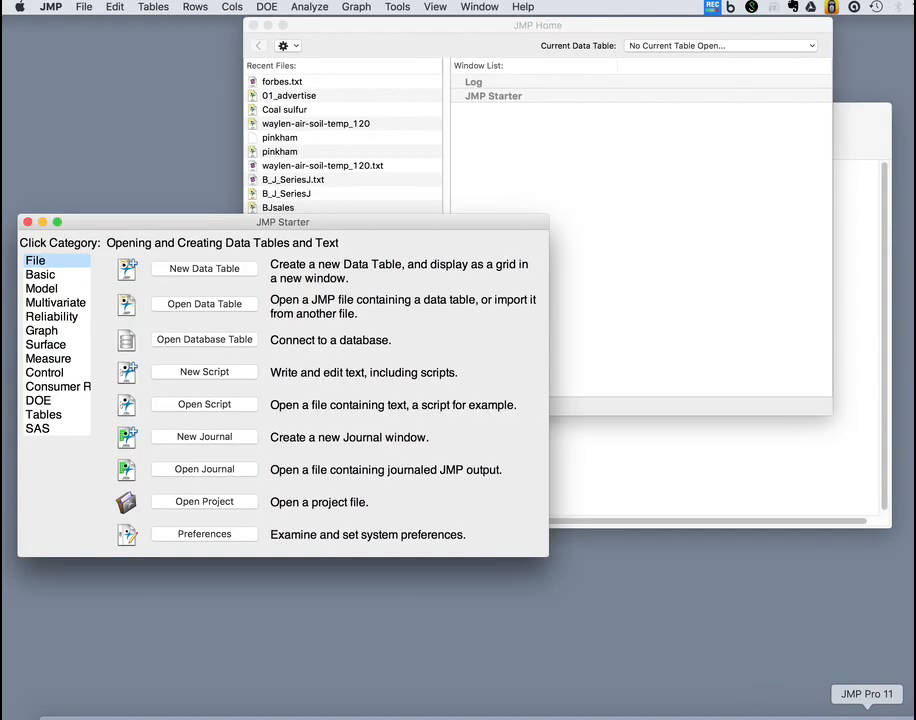
mouse_move(819, 705)
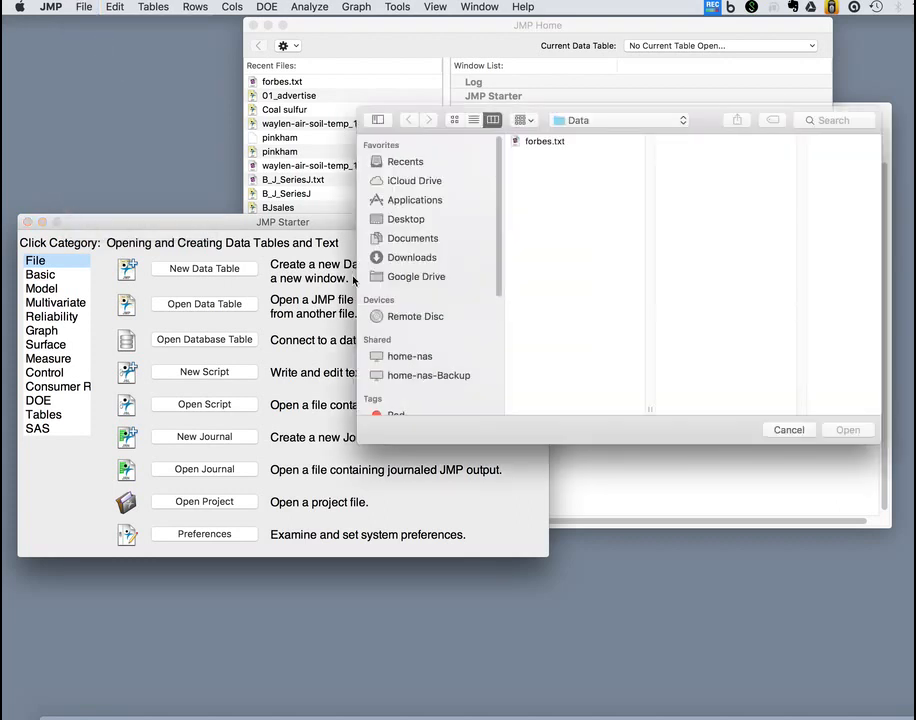
Open forbes.txt from JMP's Open Data Table dialog as a text window
click(545, 141)
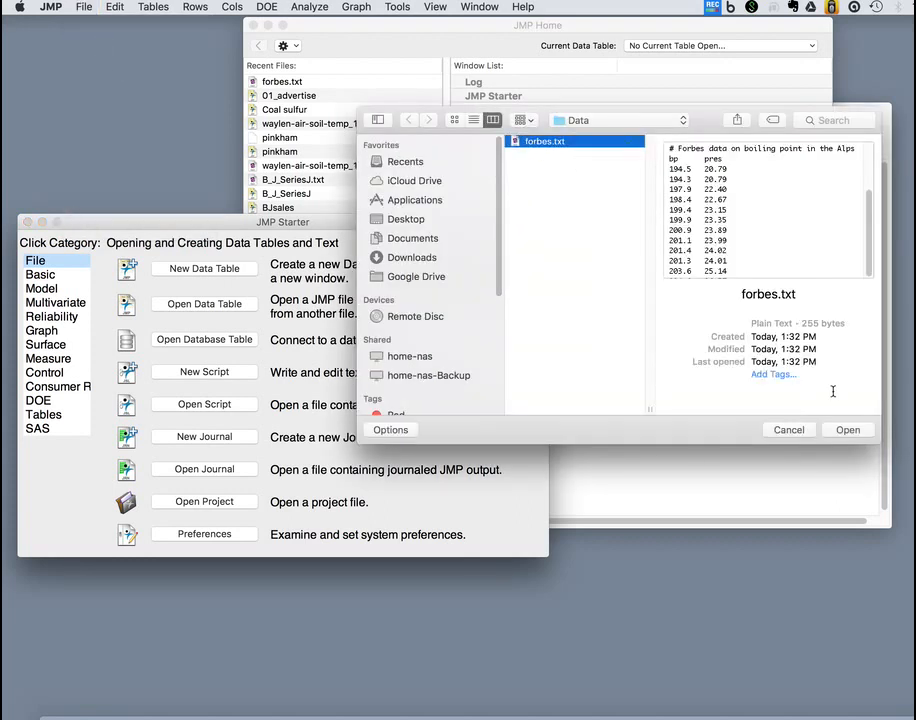
click(847, 429)
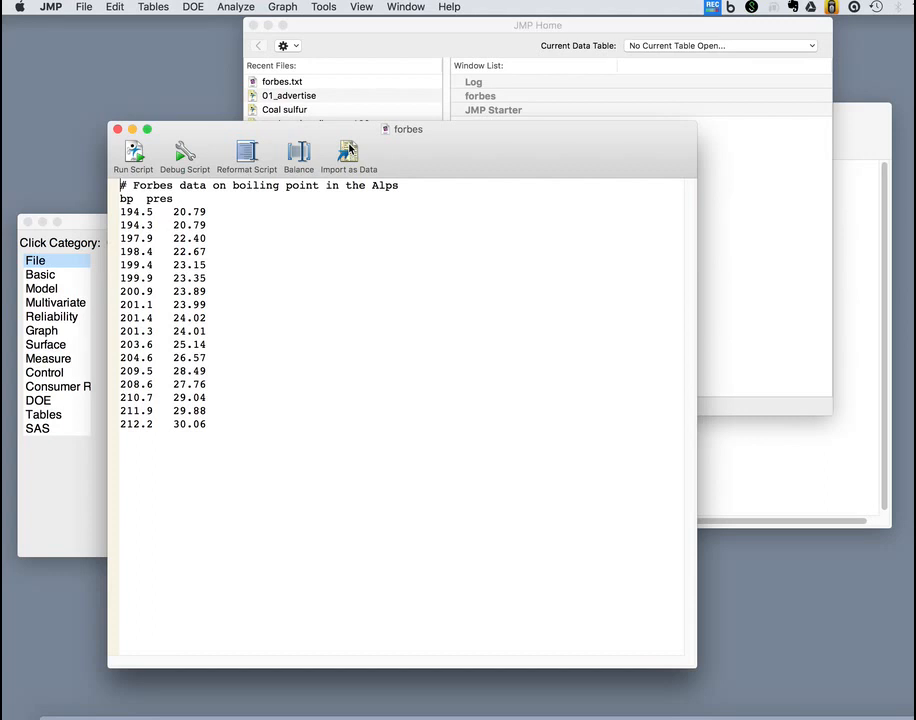
click(348, 155)
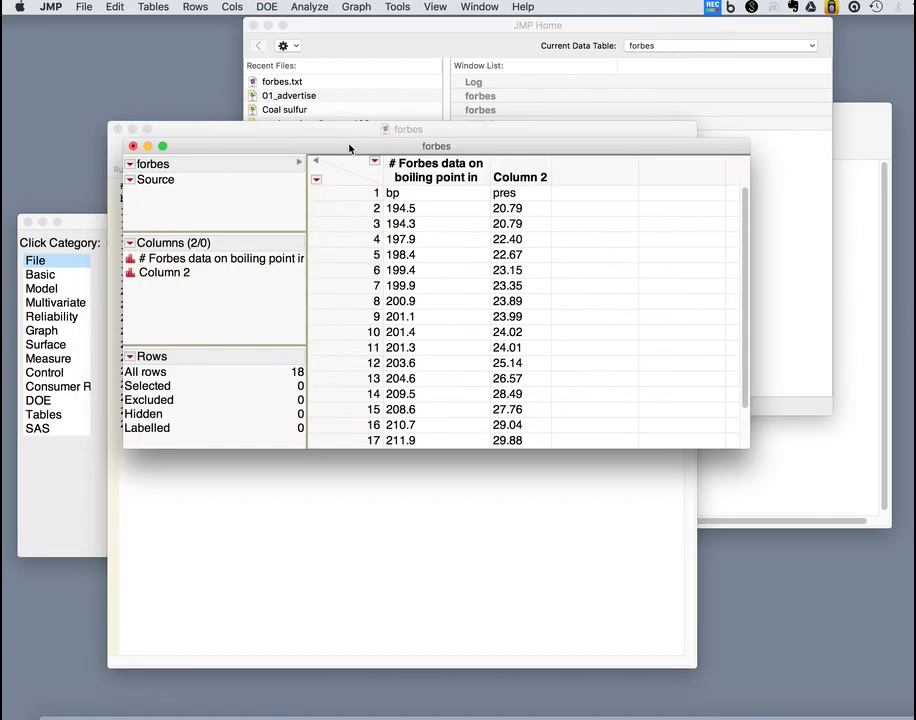
mouse_move(390, 202)
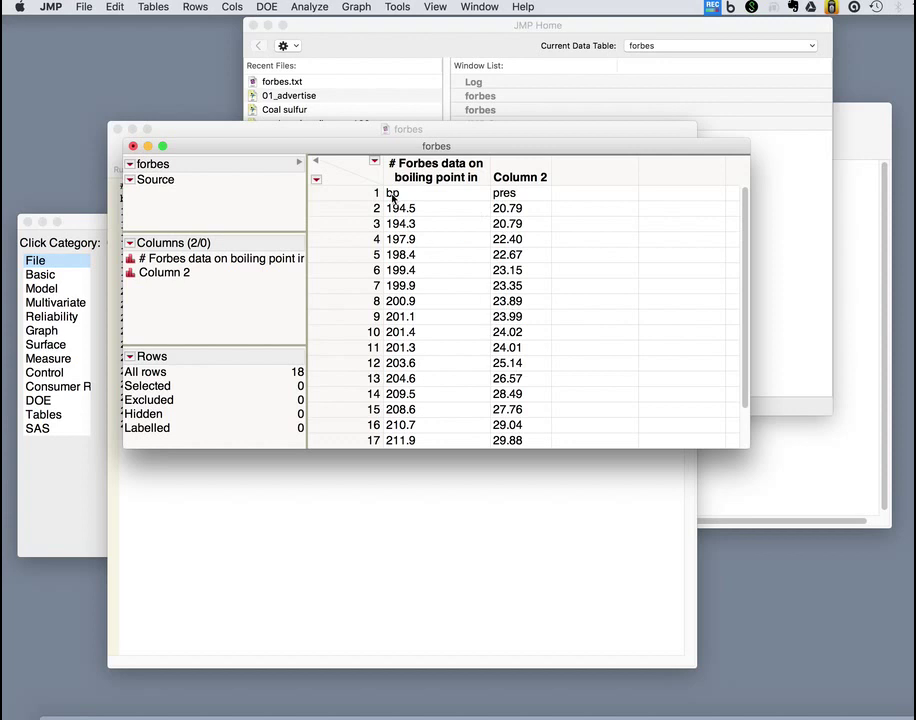
mouse_move(407, 234)
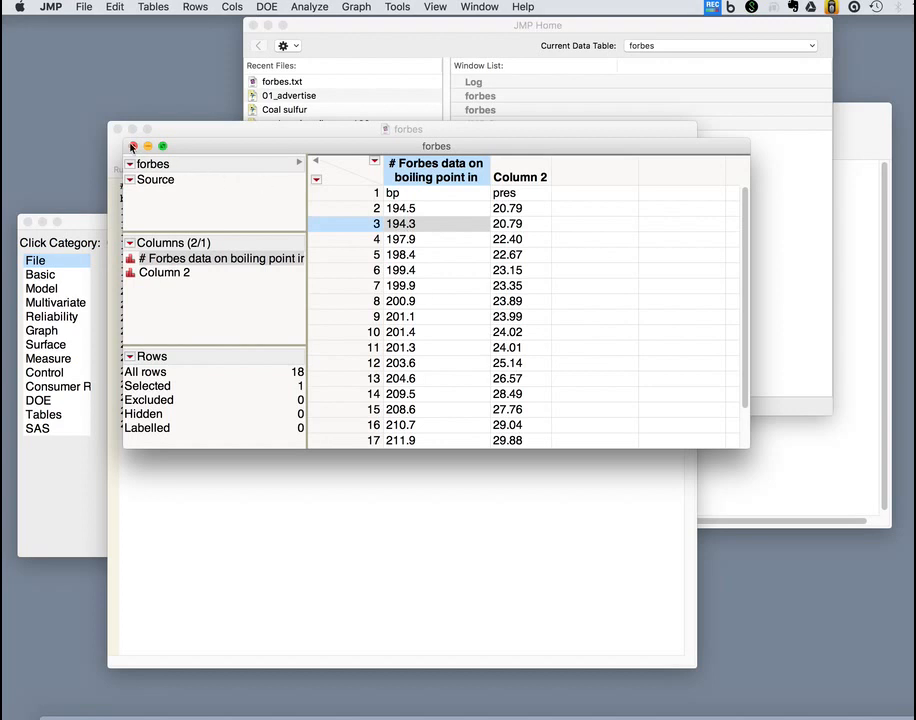
click(132, 146)
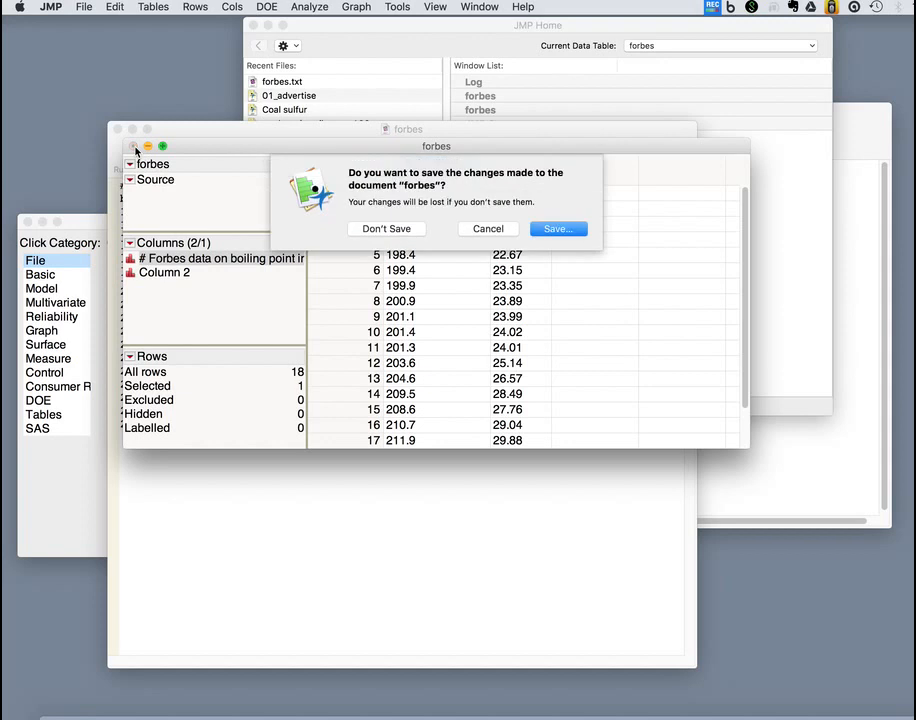
click(386, 228)
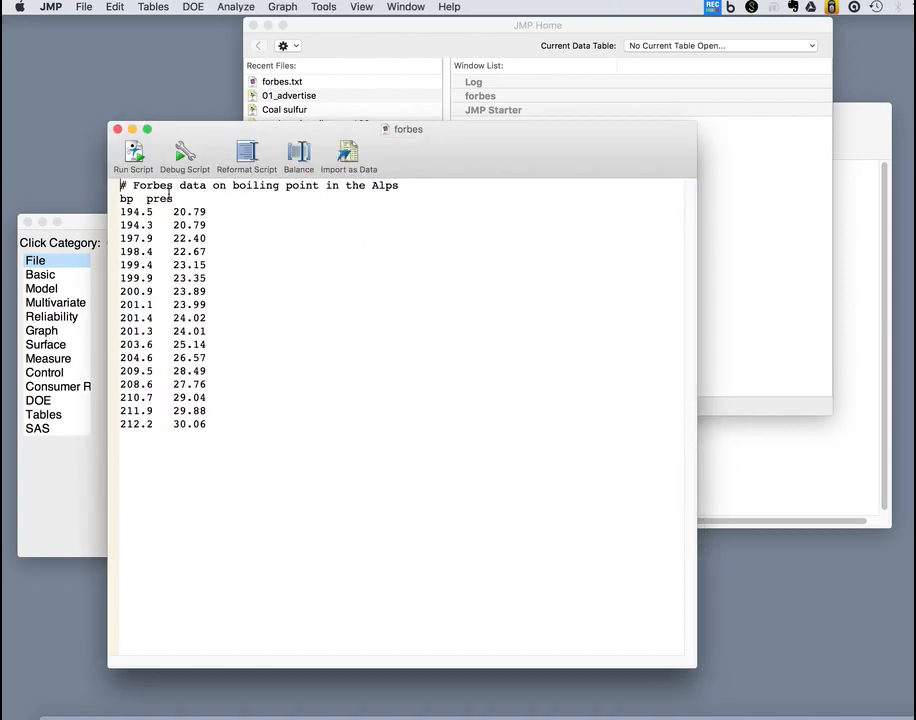
mouse_move(401, 185)
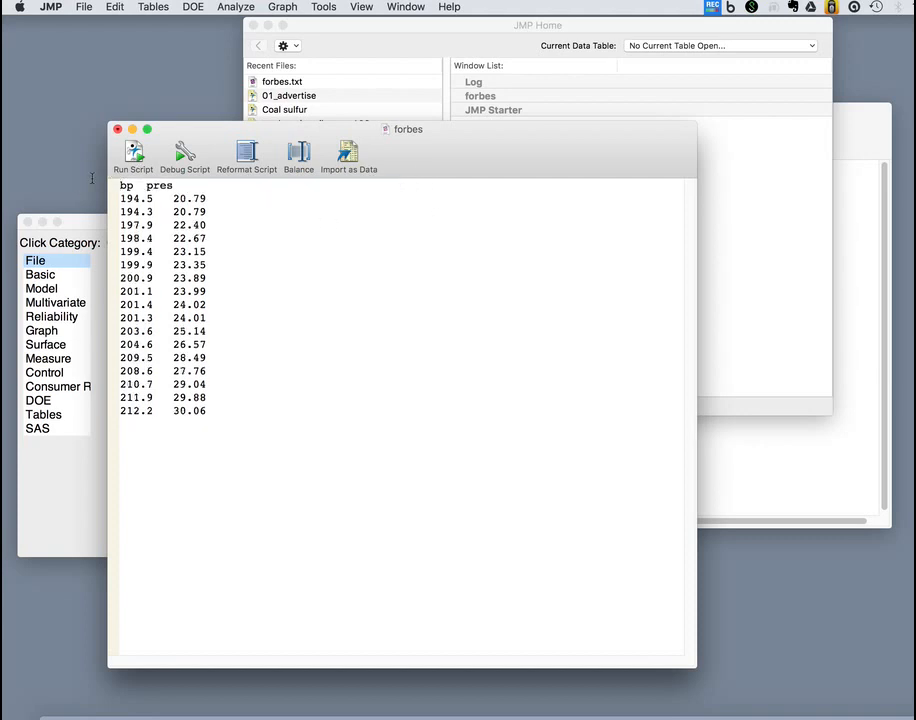
Import the forbes text as a 17-row data table with bp and pres columns
click(133, 150)
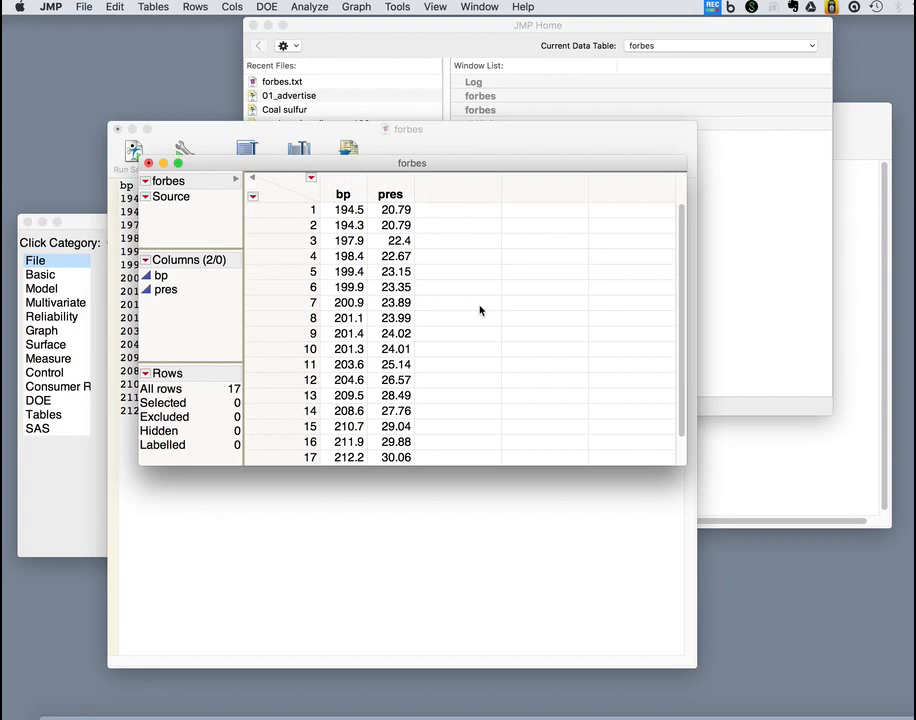
click(309, 7)
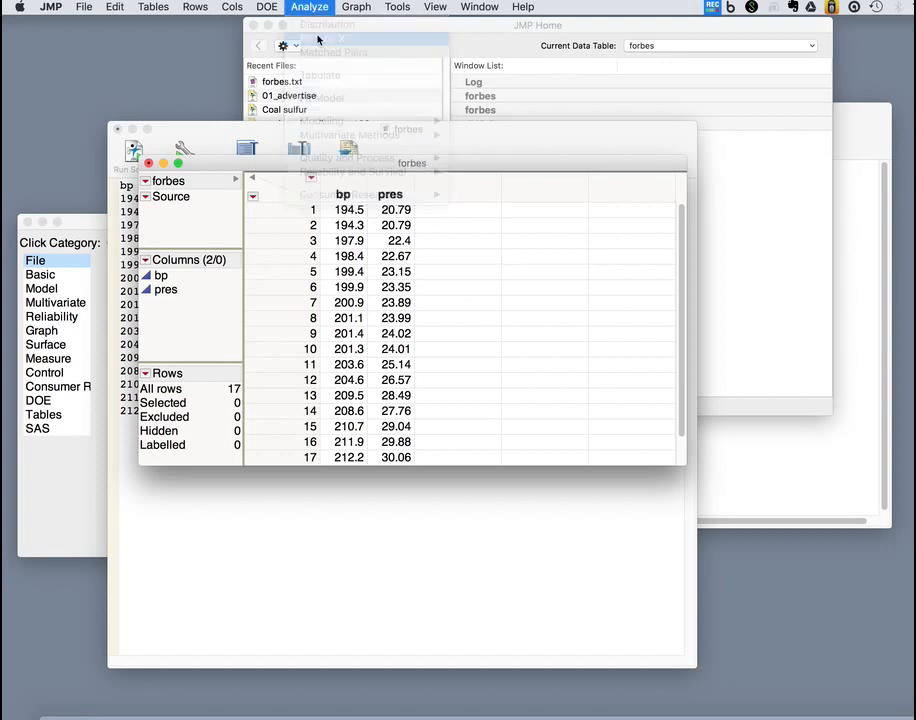
Run Fit Y by X with pres as response and bp as factor
click(310, 37)
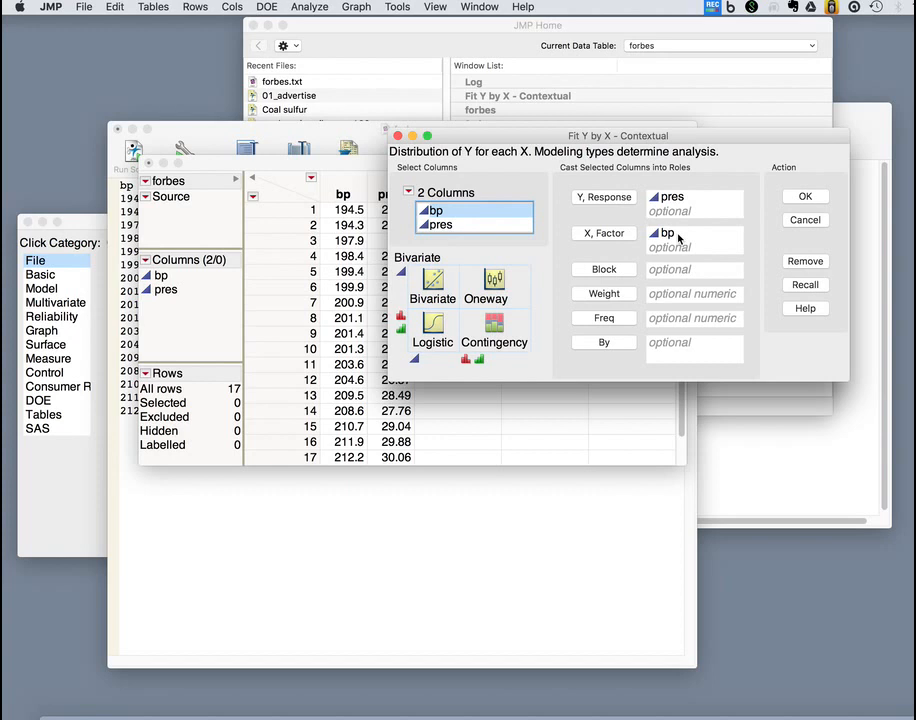
click(805, 196)
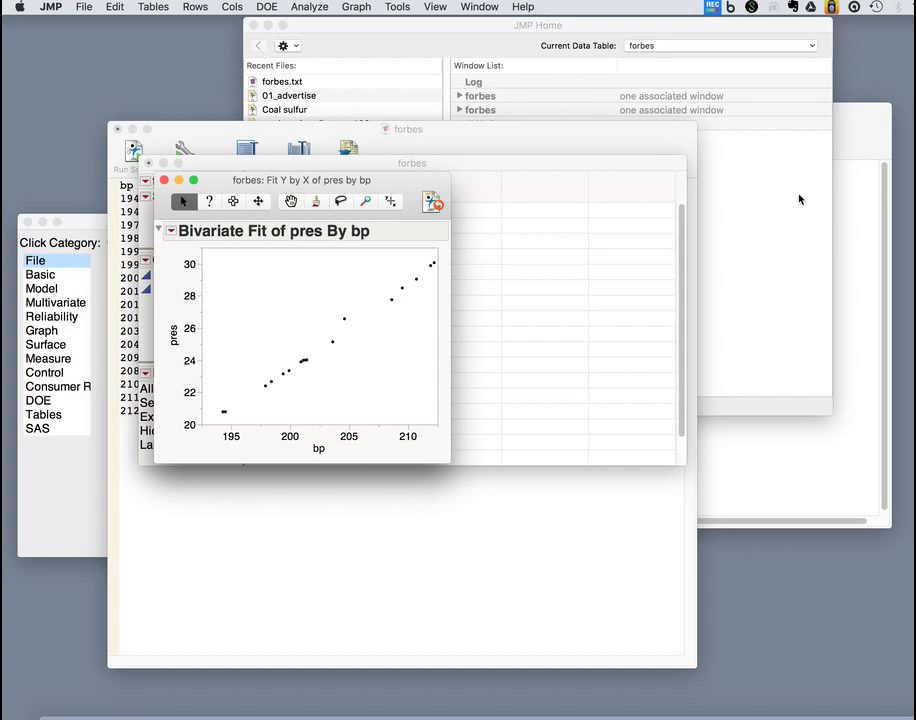
mouse_move(417, 184)
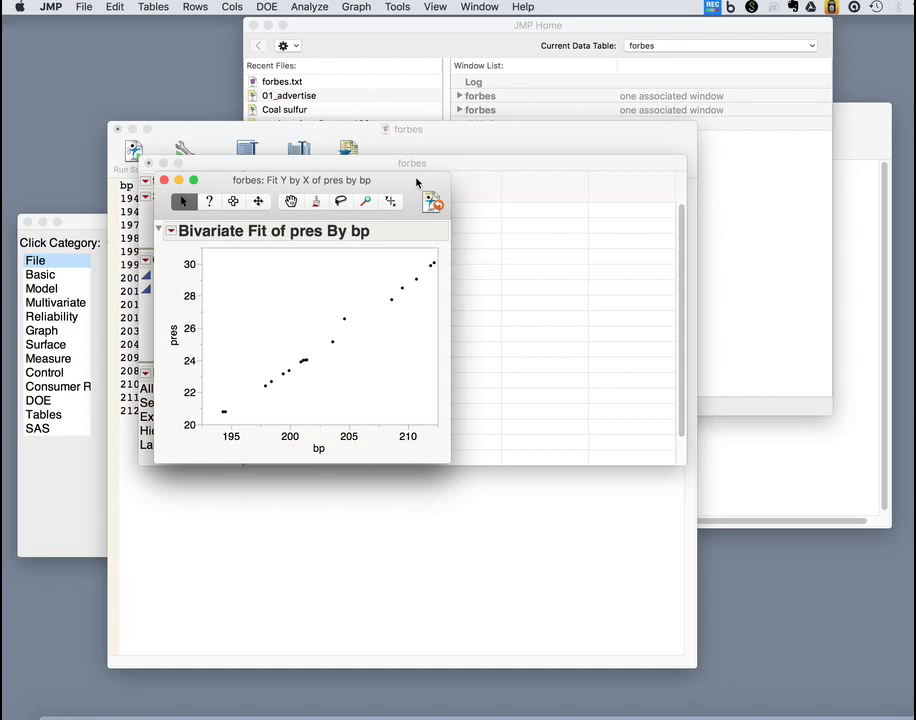
click(819, 693)
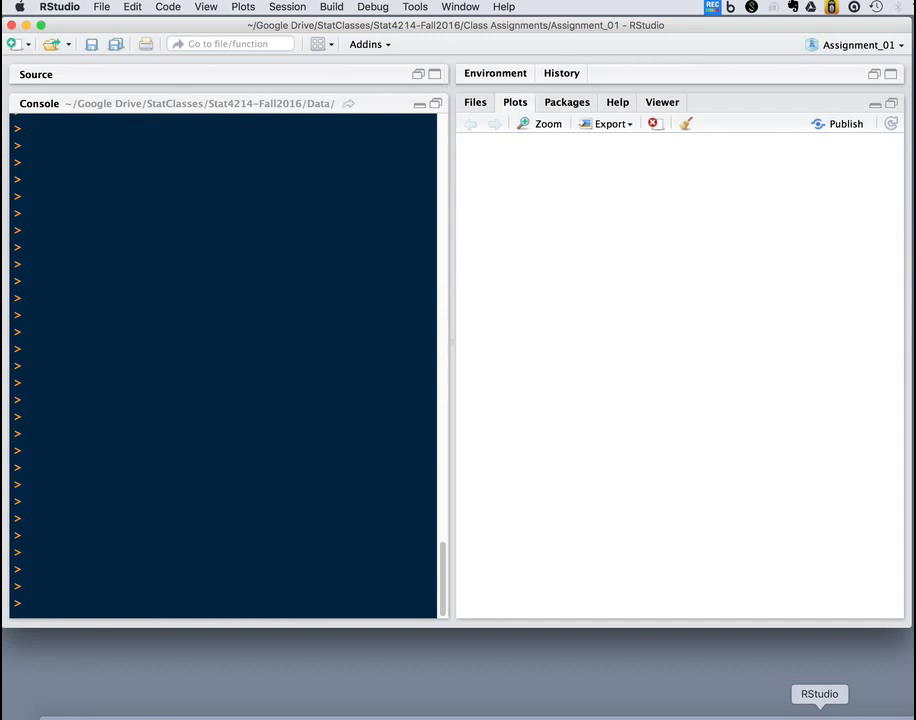
Read forbes.txt in the console with read.delim("forbes.txt")
text(read.delim()
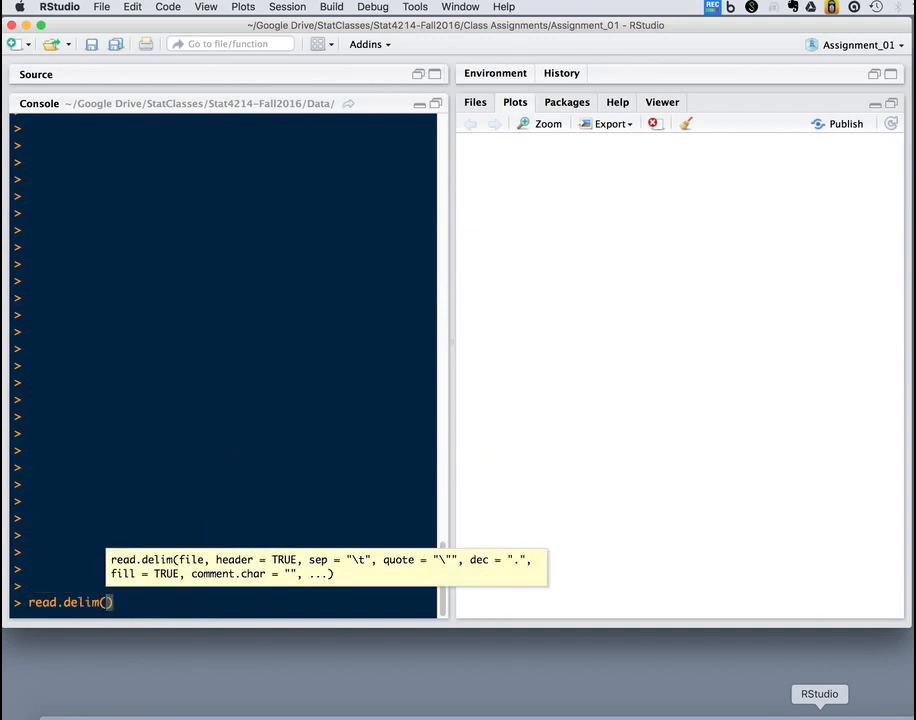
text("forbes.txt")
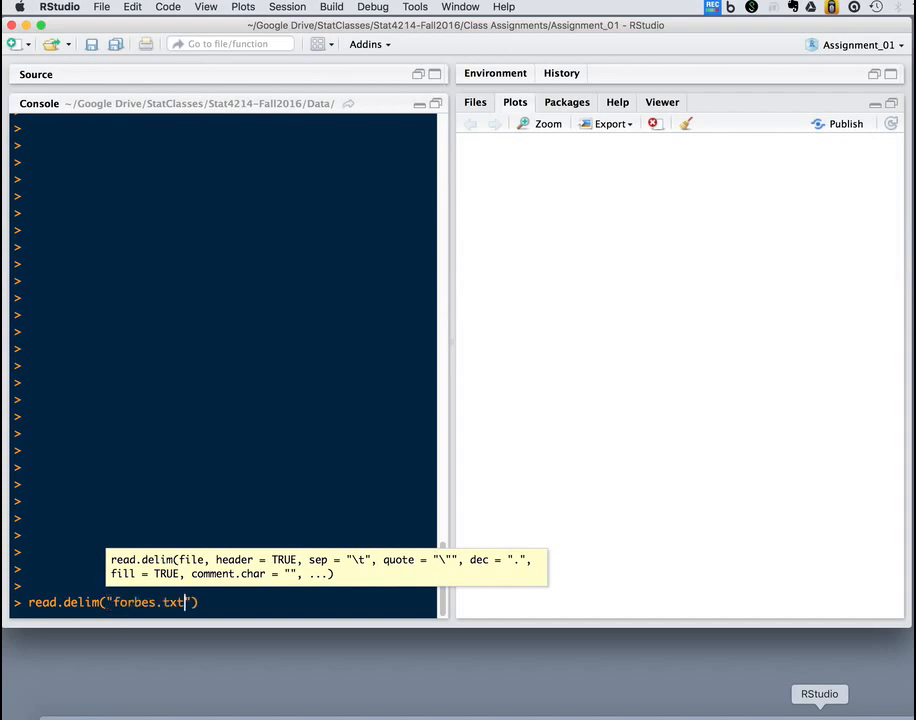
key(Return)
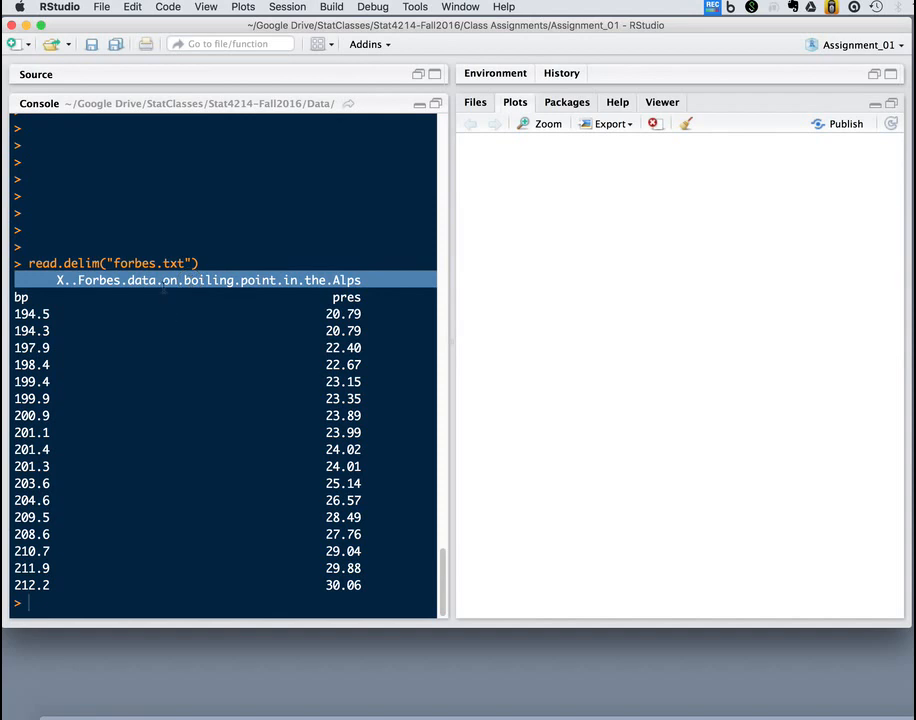
mouse_move(254, 411)
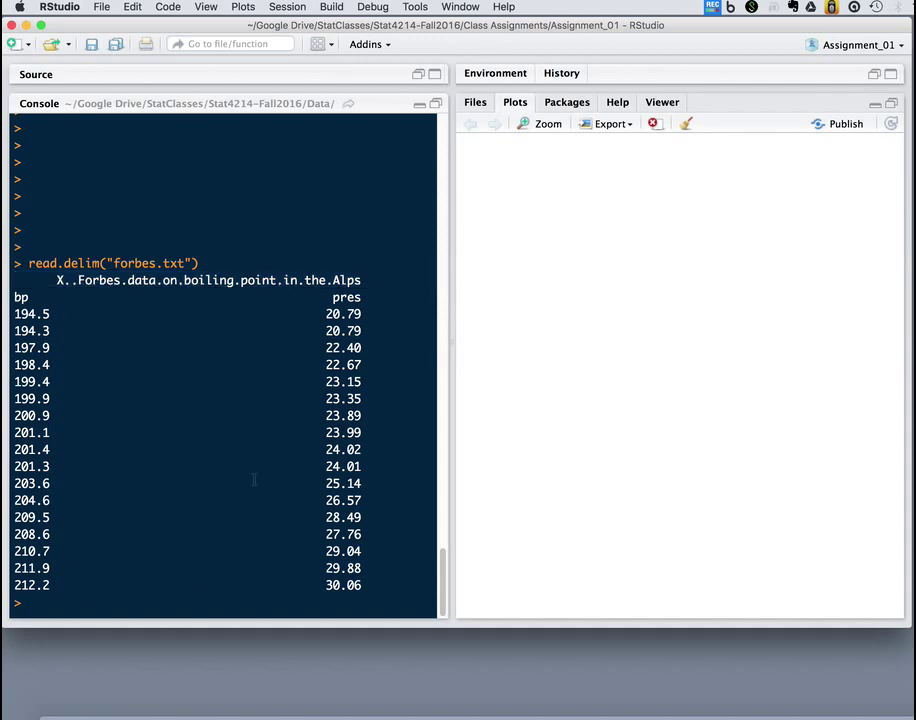
Reread forbes.txt with skip=1 so the title line is skipped
text(read.delim("forbes.txt",)
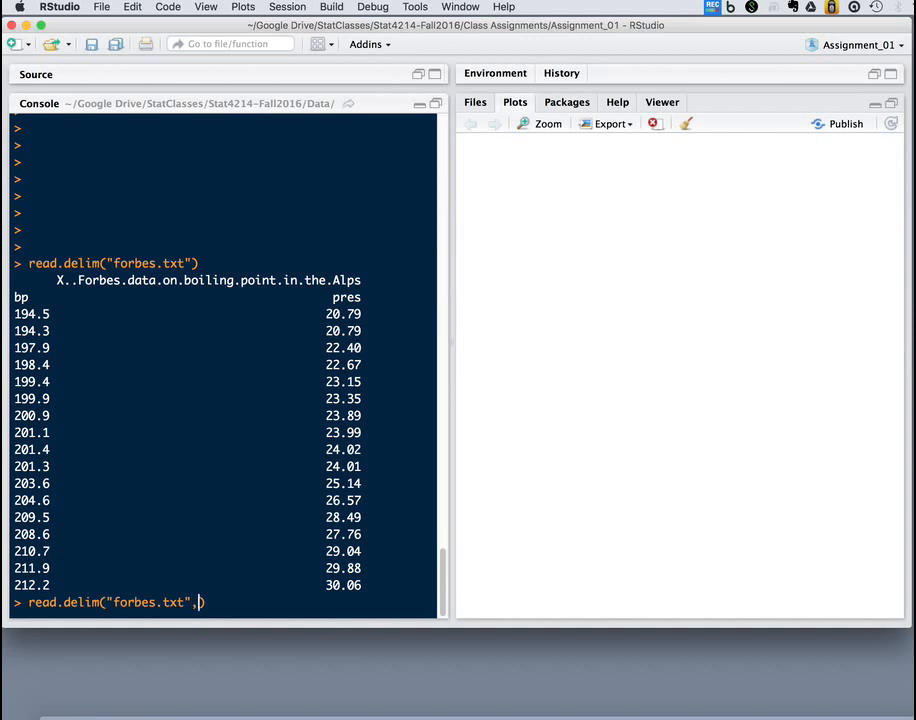
text(skip=1)
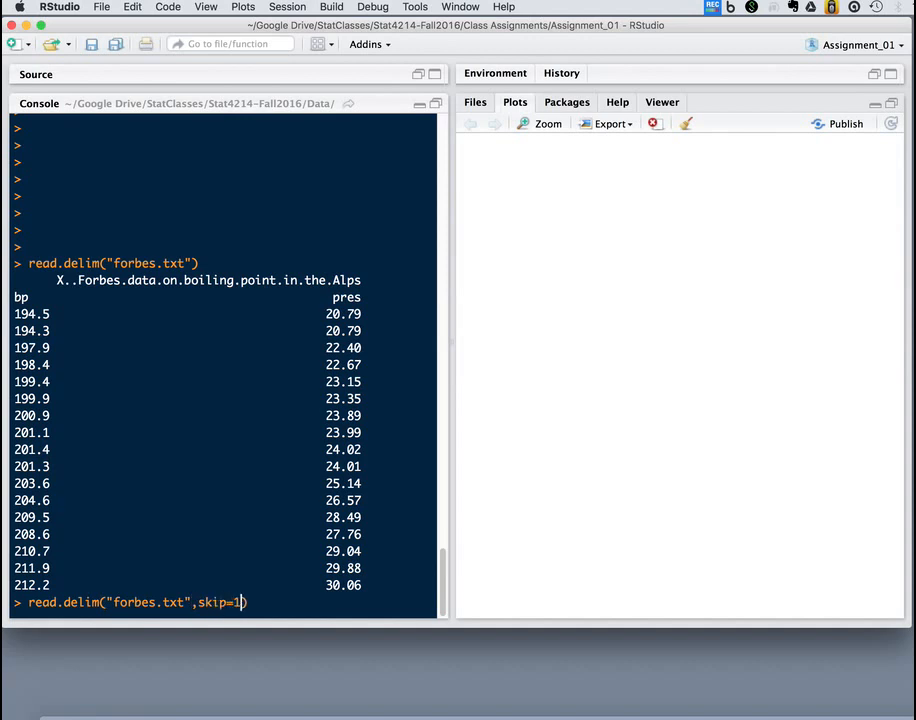
key(Return)
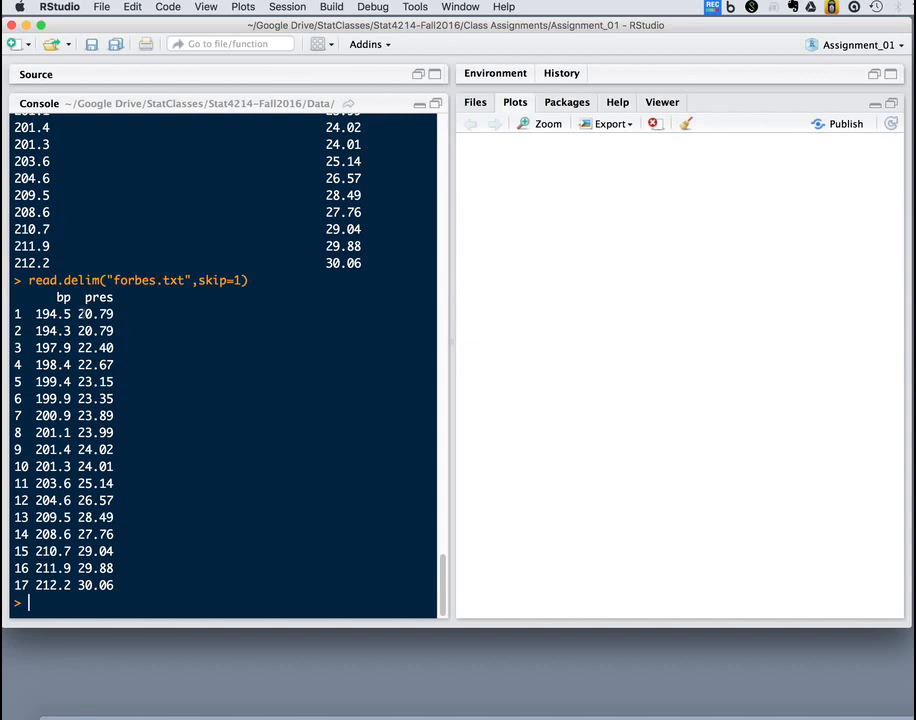
mouse_move(134, 425)
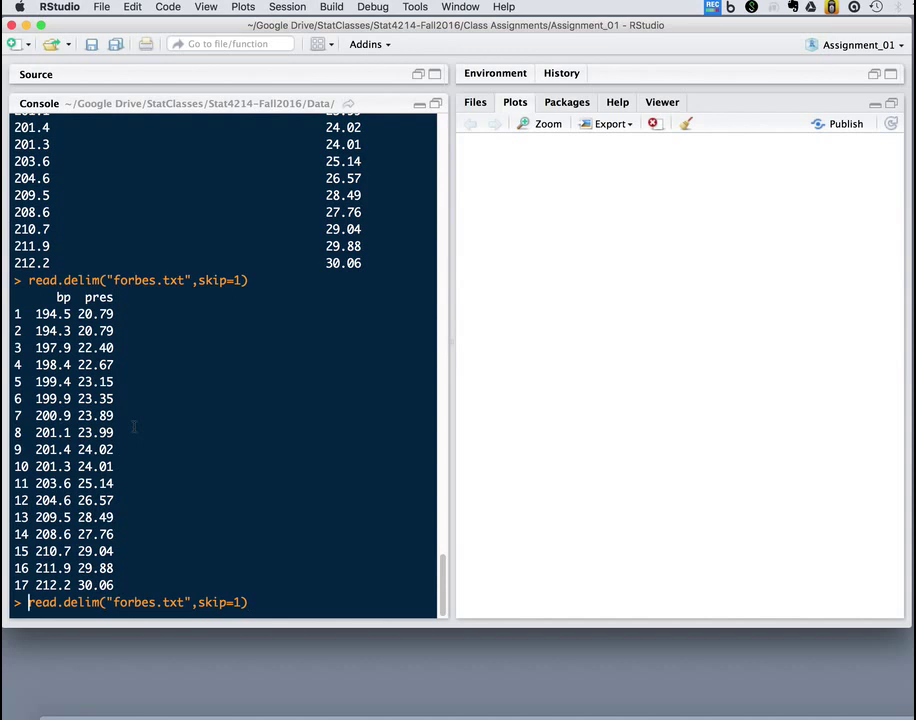
Store the skip=1 read as pressure, print it, and begin a plot( call
text(pressure=)
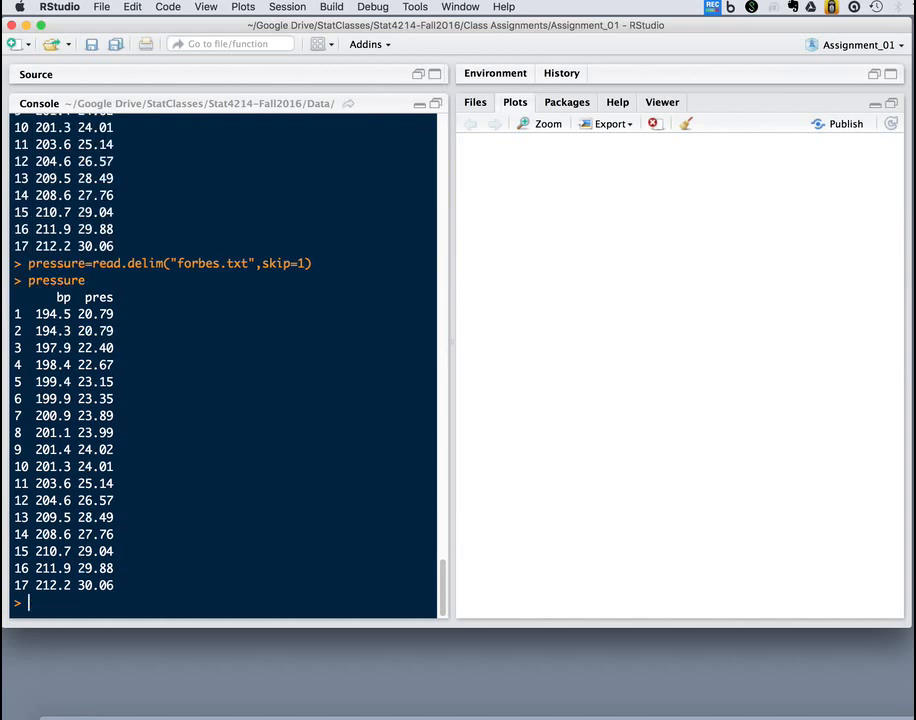
text(plot()
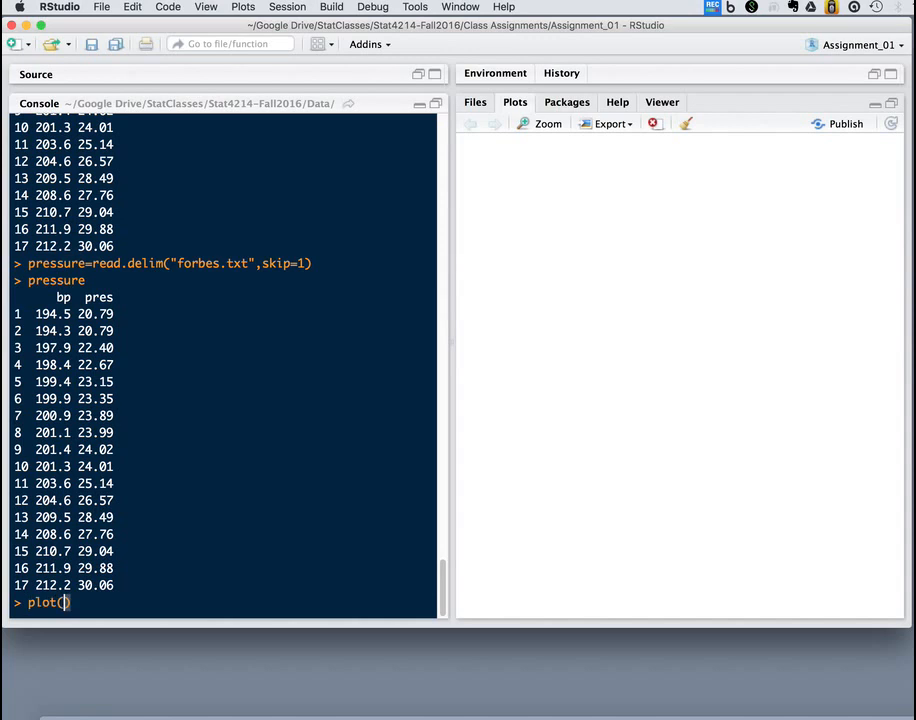
Plot pressure$pres against pressure$bp using plot(pressure$pres~pressure$bp)
text(pre)
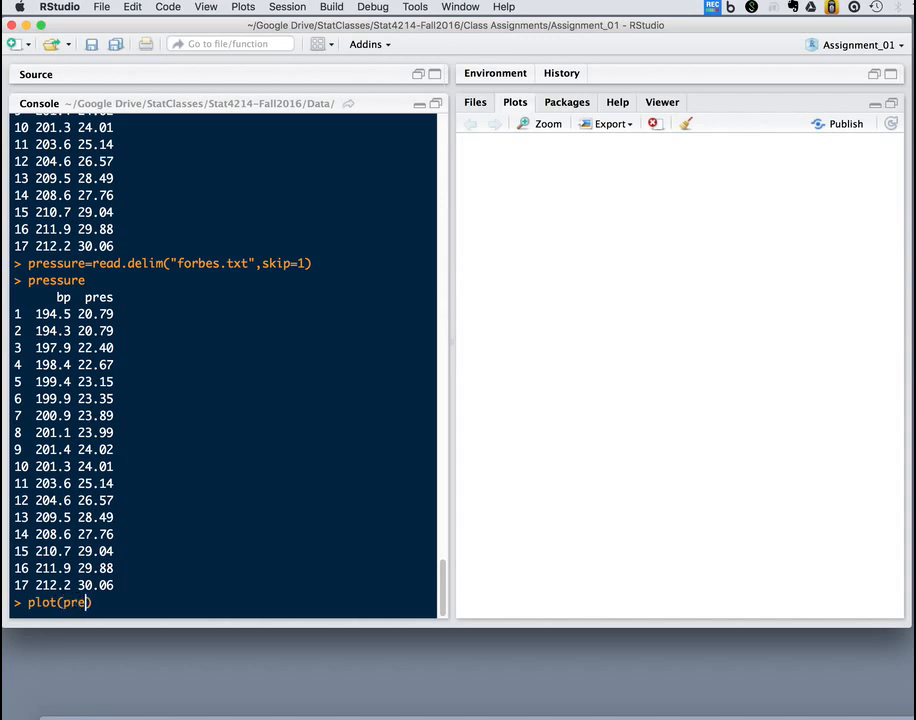
text(s)
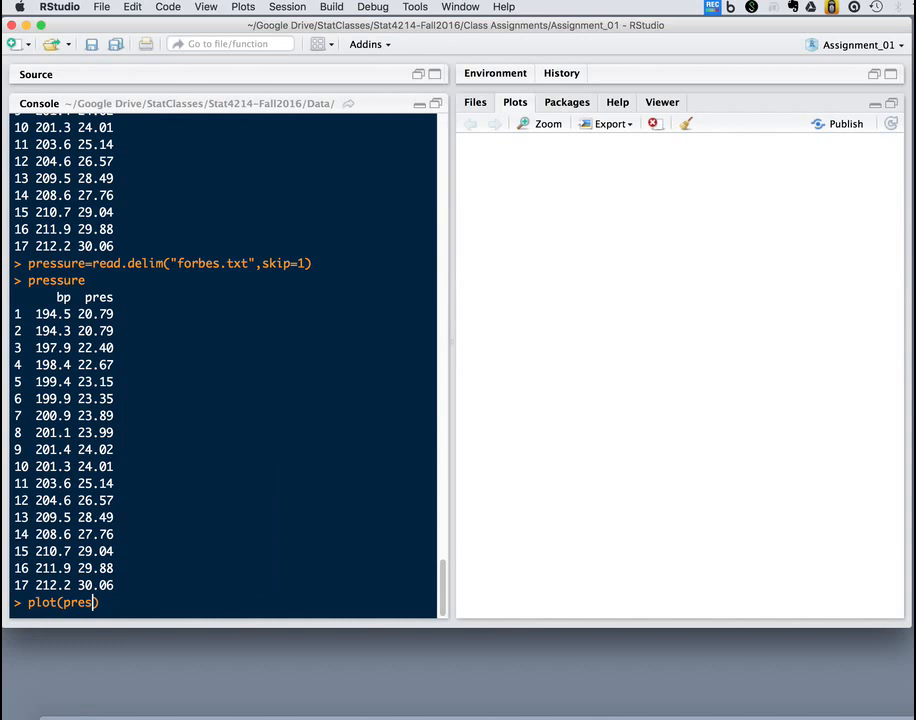
text(sure)
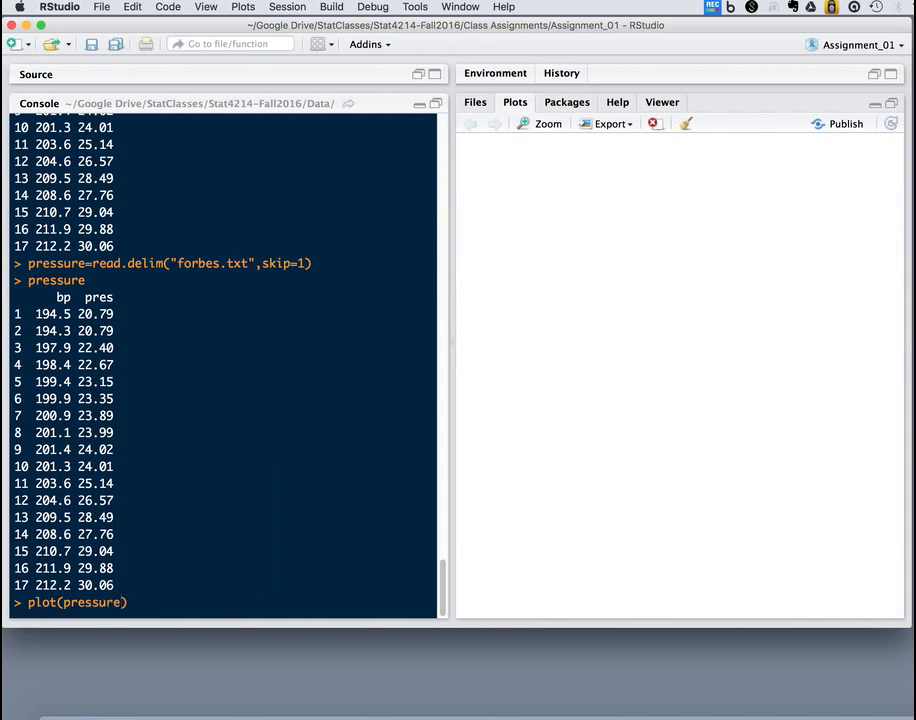
text($pres)
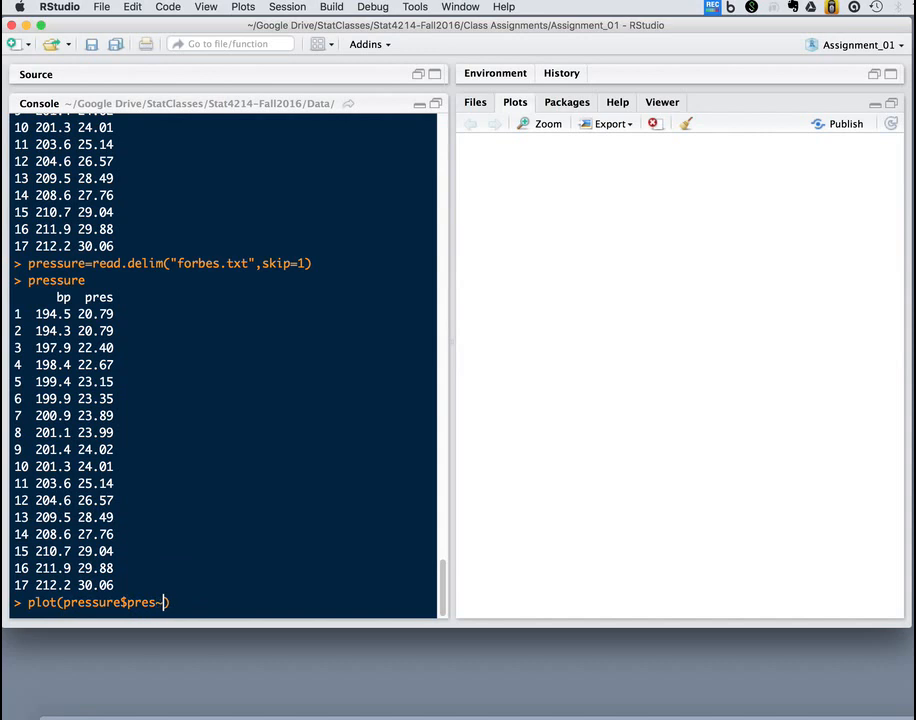
text(~presidents)
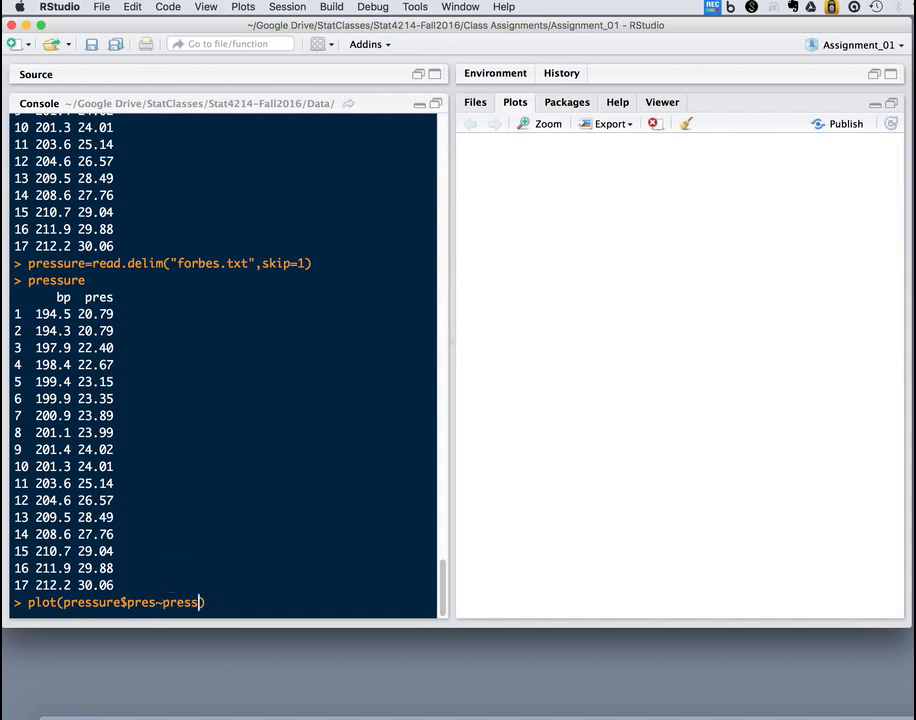
text(pressure$bp)
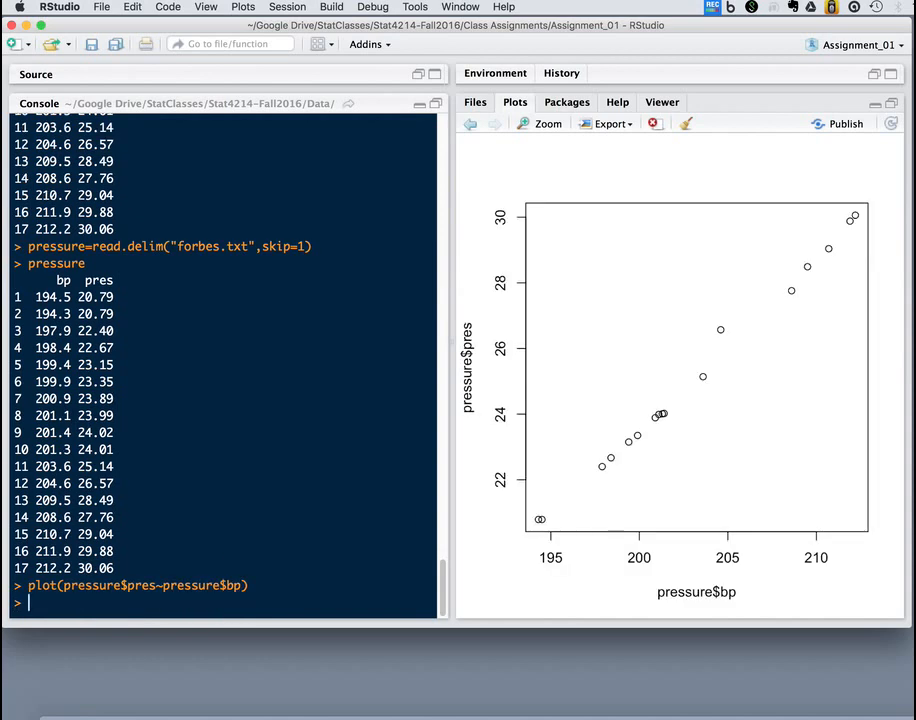
mouse_move(565, 568)
text(plot(pressure$pres~pressure$bp, main="Atmospheric Pressure vs Boiling Point", xlab="Temperate, F", ylab="Pressure, in"))
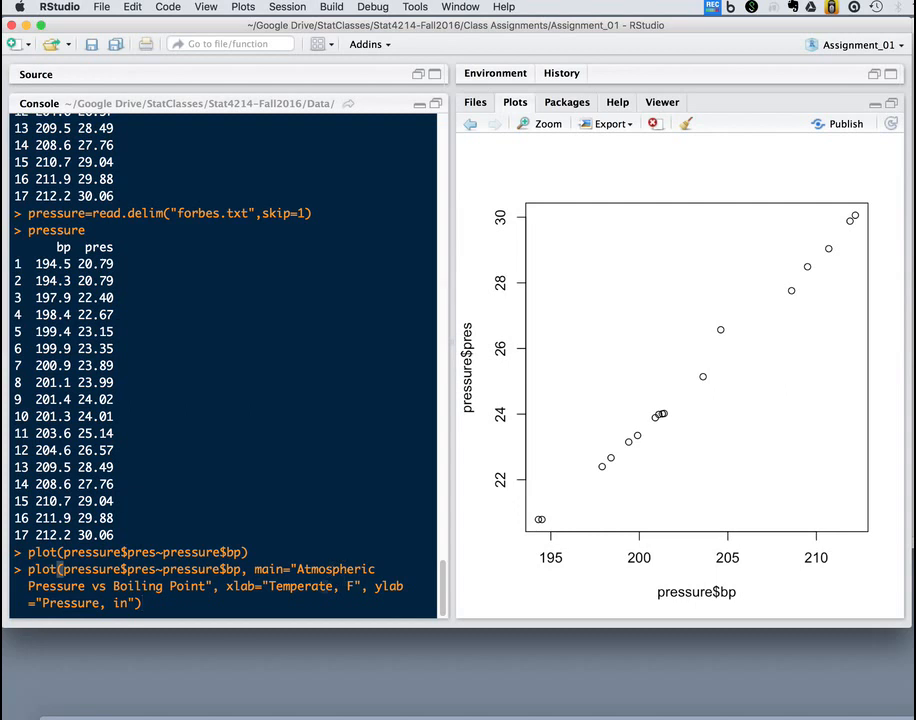
Redraw the plot titled 'Atmospheric Pressure vs Boiling Point' with axes 'Temperate, F' and 'Pressure, in'
key(Return)
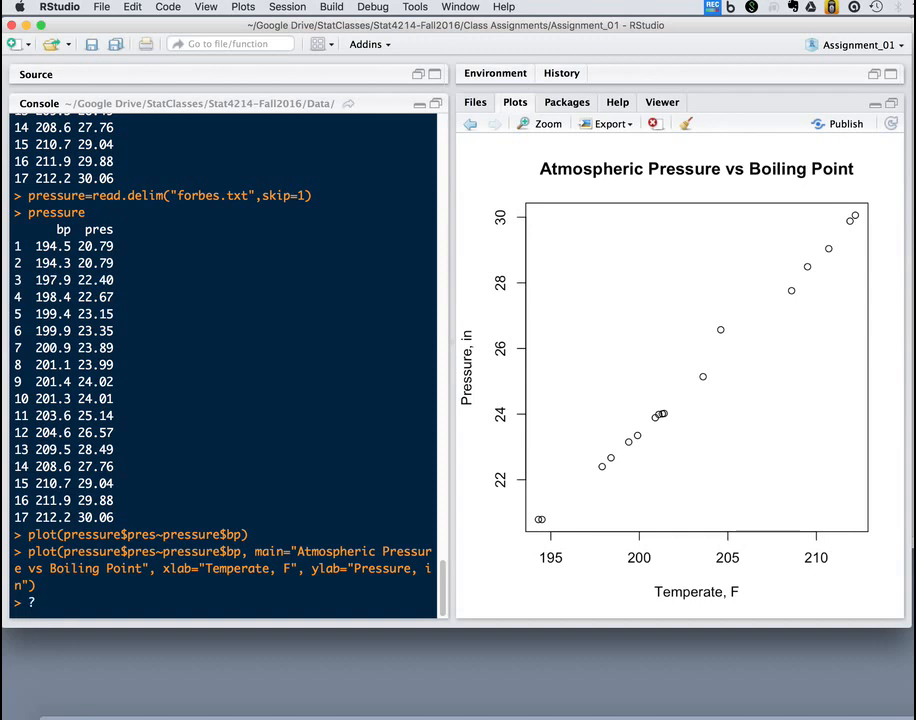
Look up ?plot and scroll through its documentation on main, xlab and ylab
text(?plot)
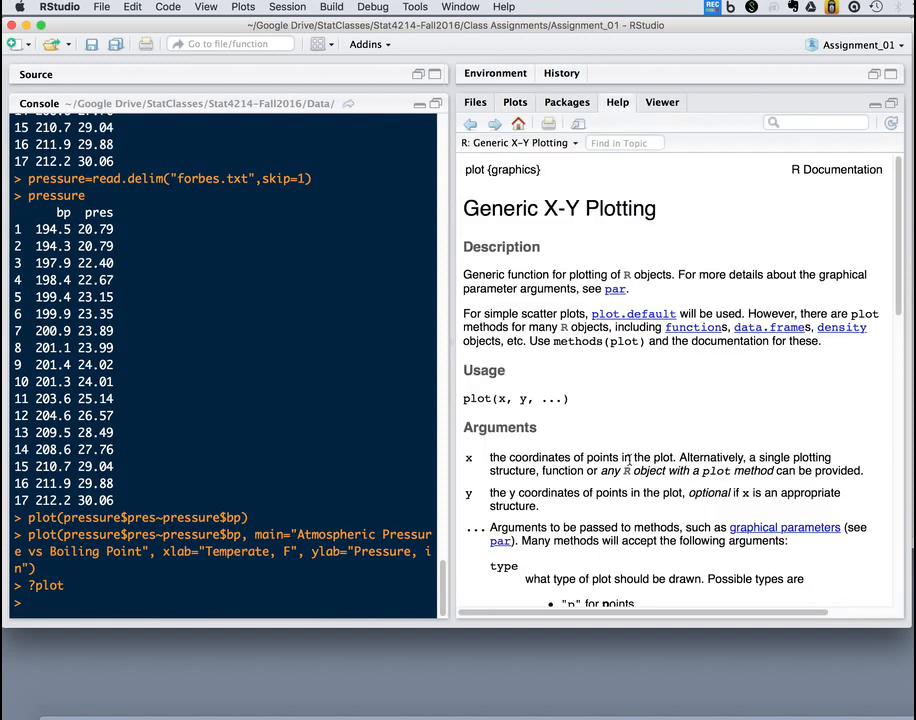
scroll(down, 3)
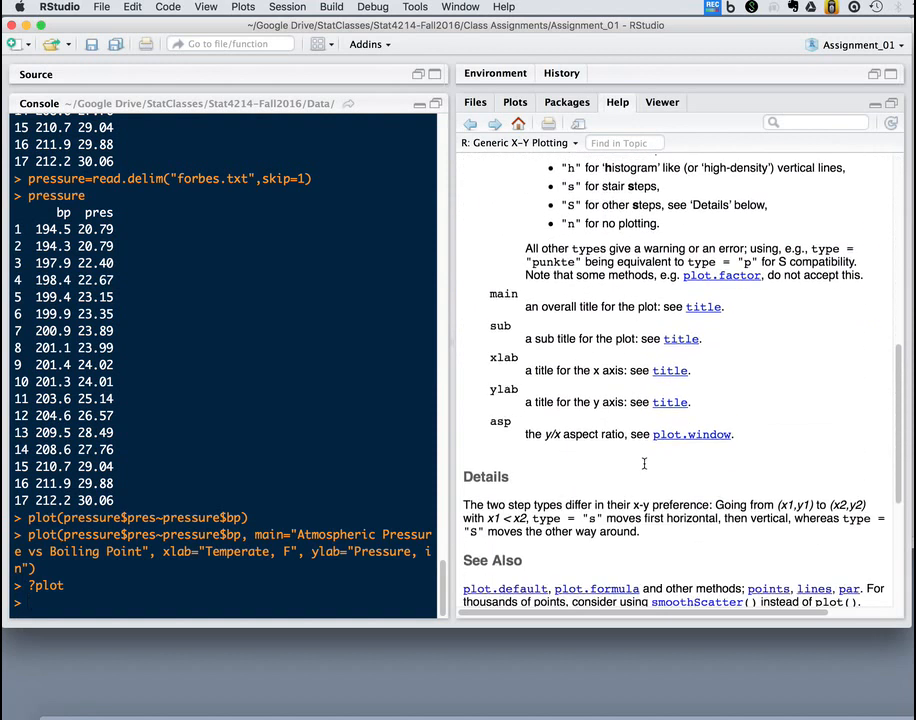
scroll(up, 3)
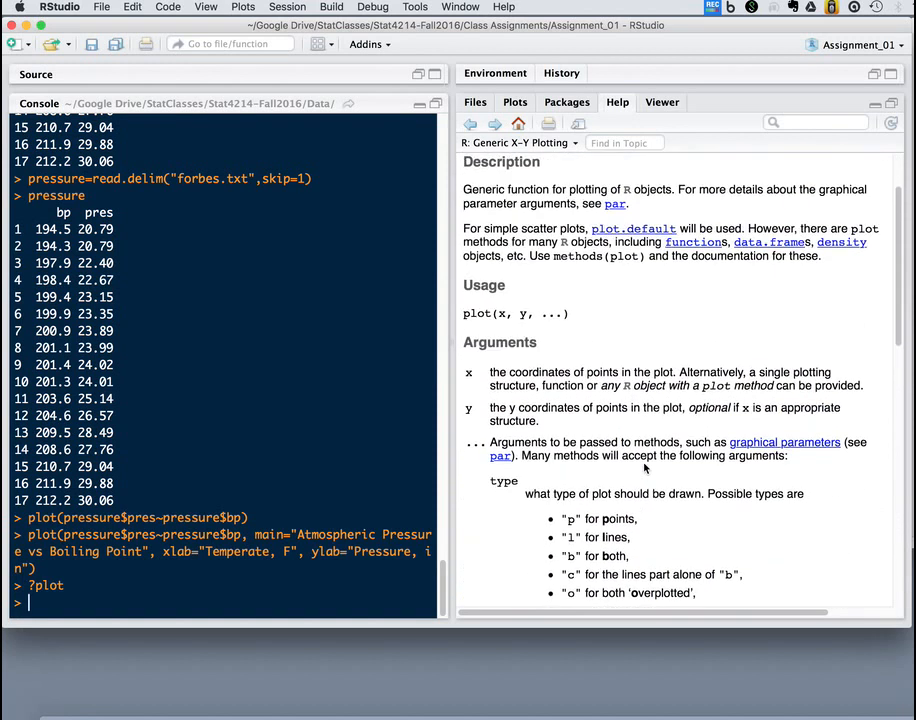
scroll(up, 3)
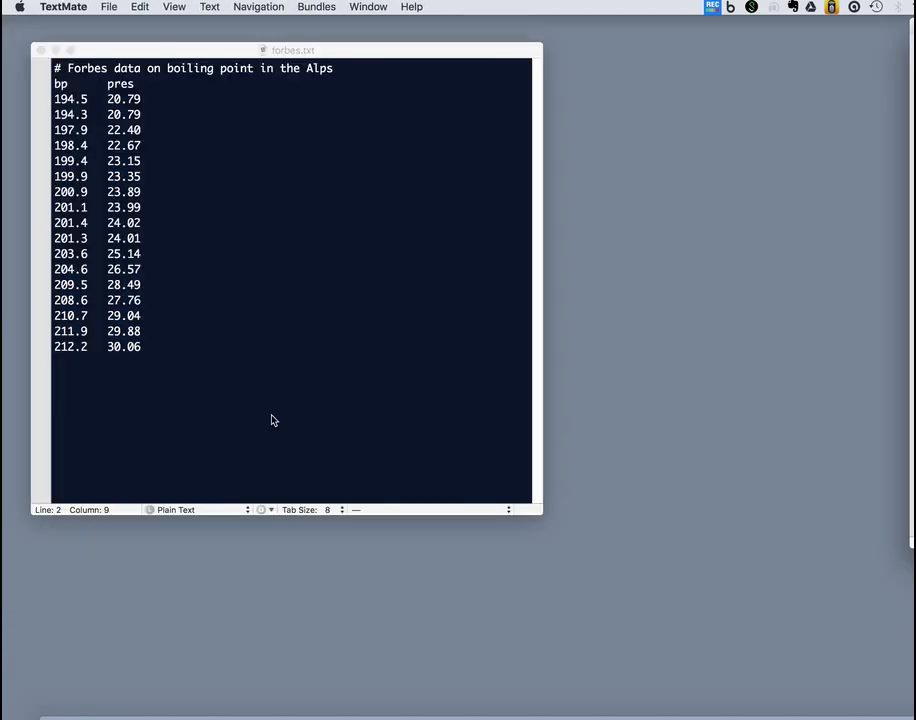
mouse_move(746, 705)
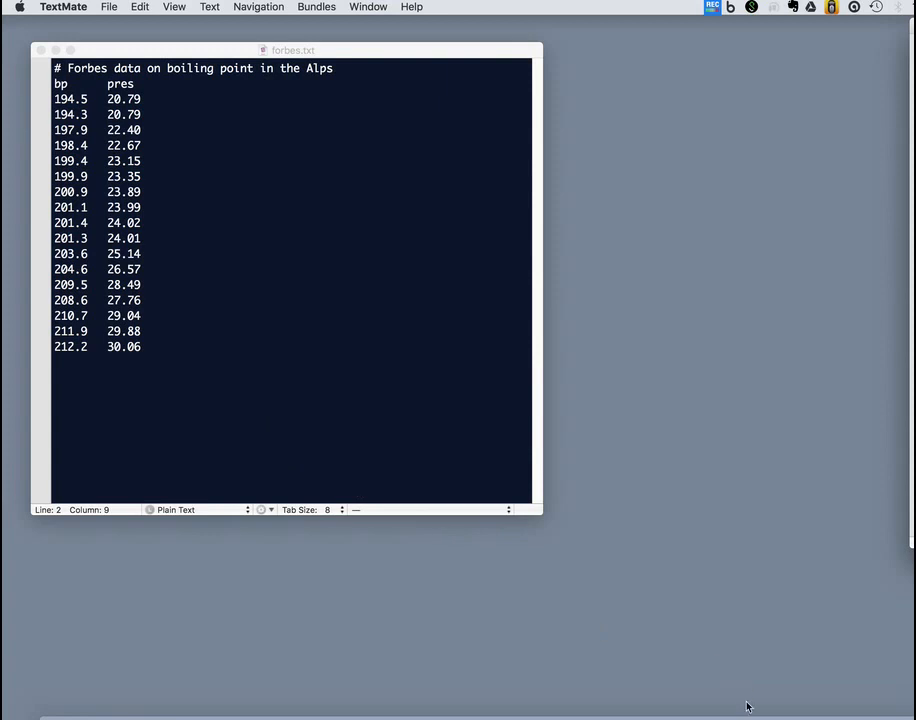
Launch gnuplot in Terminal, list the folder and Data contents, then attempt plotting Data/forbes.txt
click(772, 693)
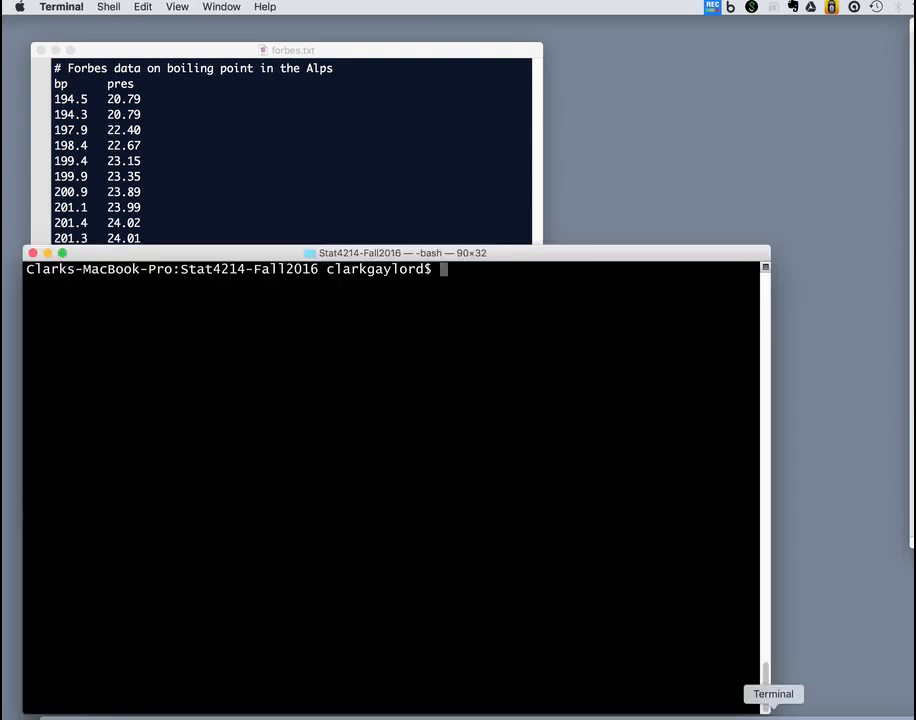
text(gnuplot)
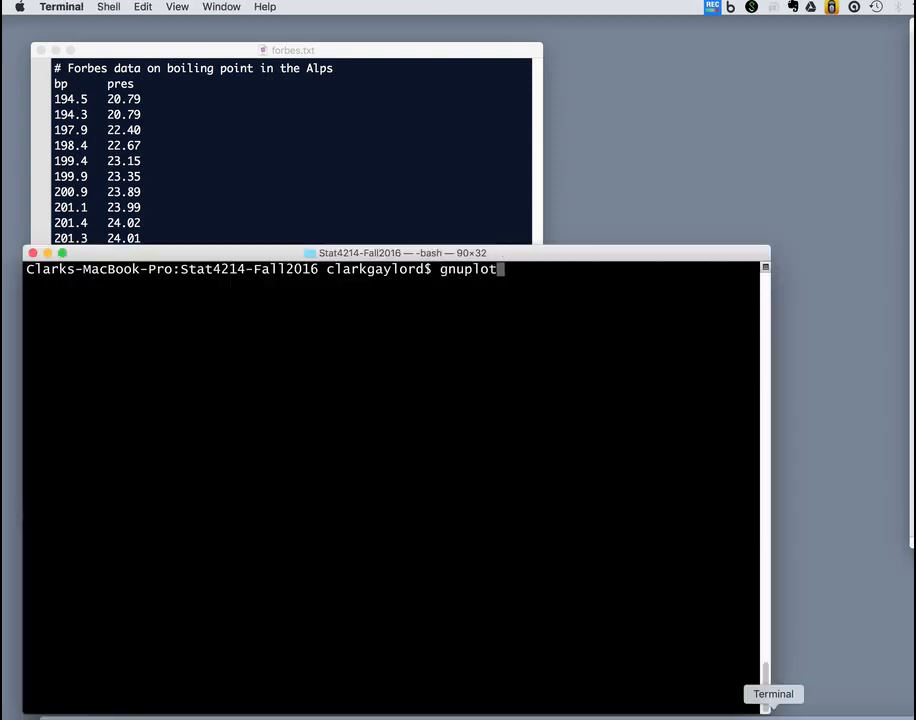
key(Return)
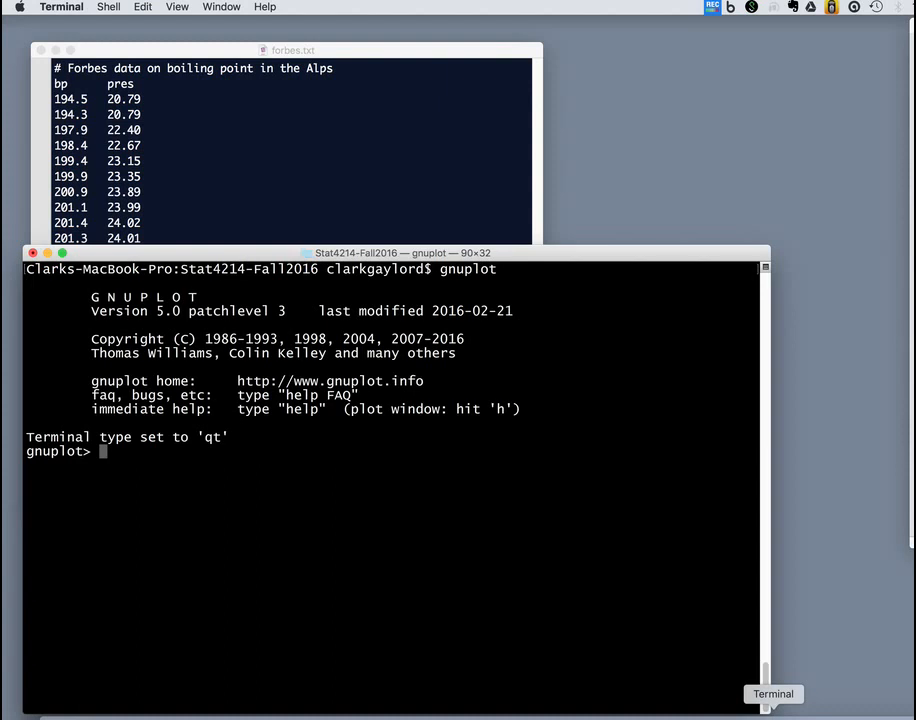
key(Return)
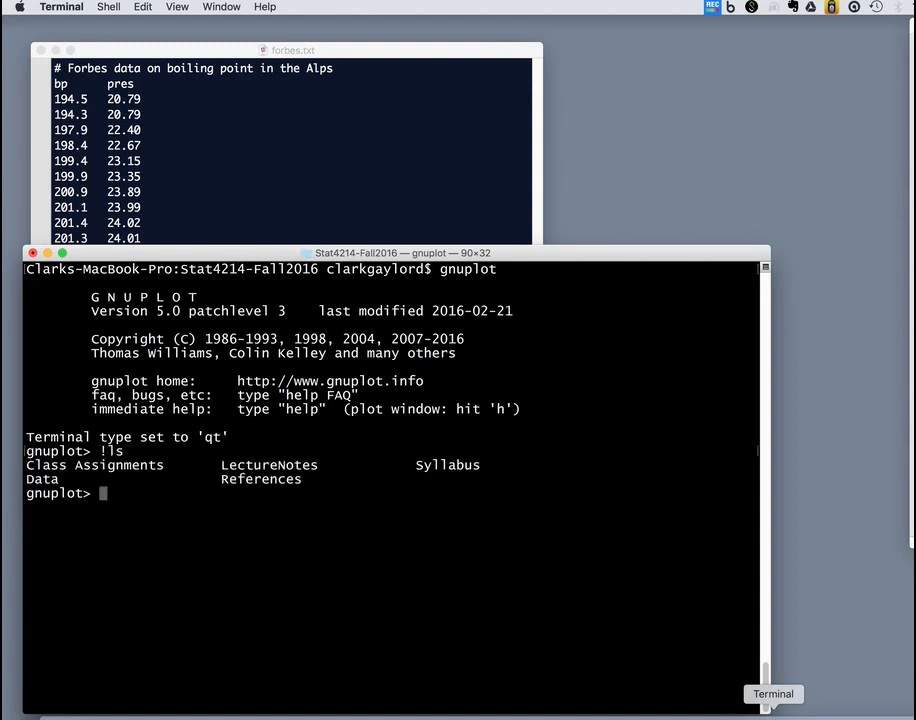
text(!ls)
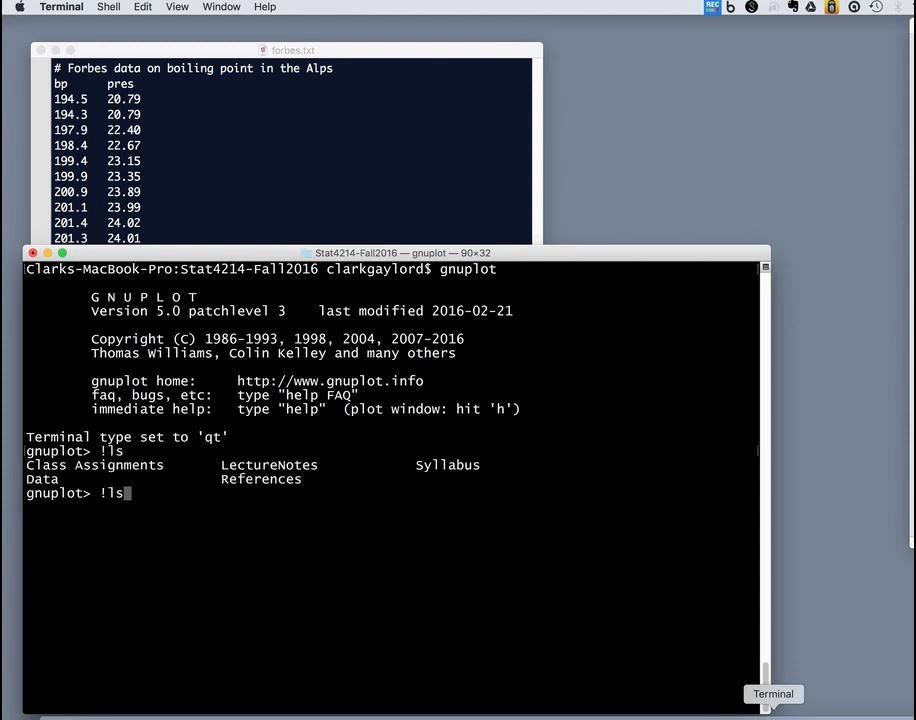
key(Return)
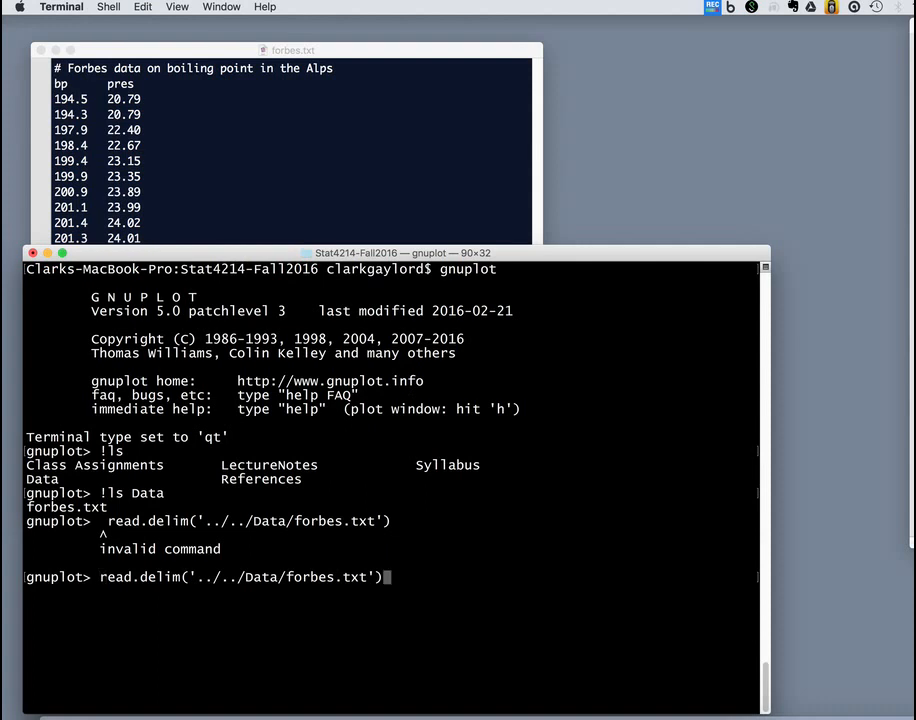
key(ctrl+u)
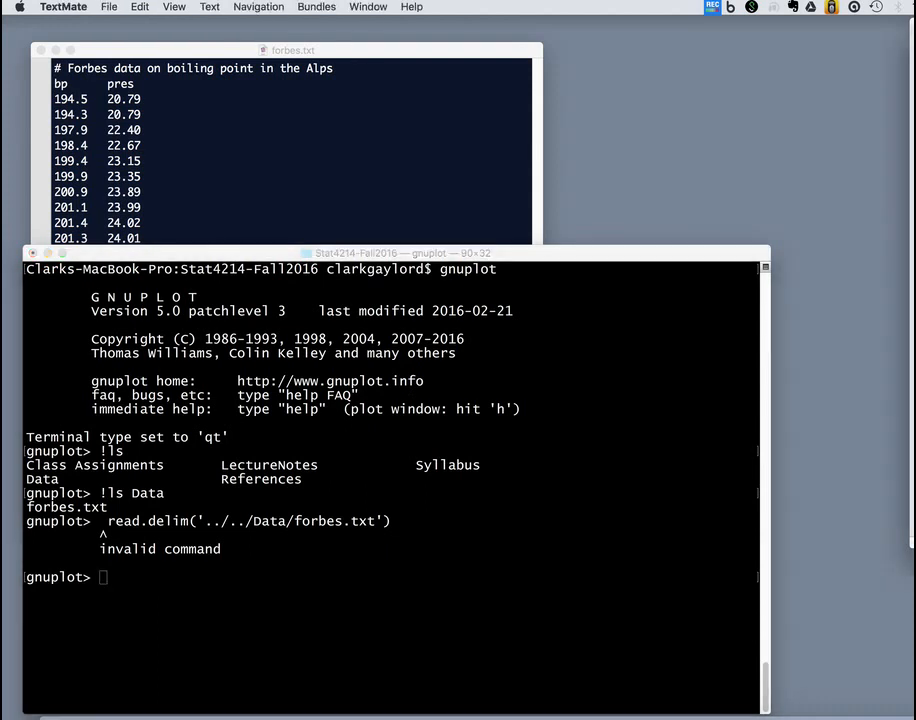
key(Return)
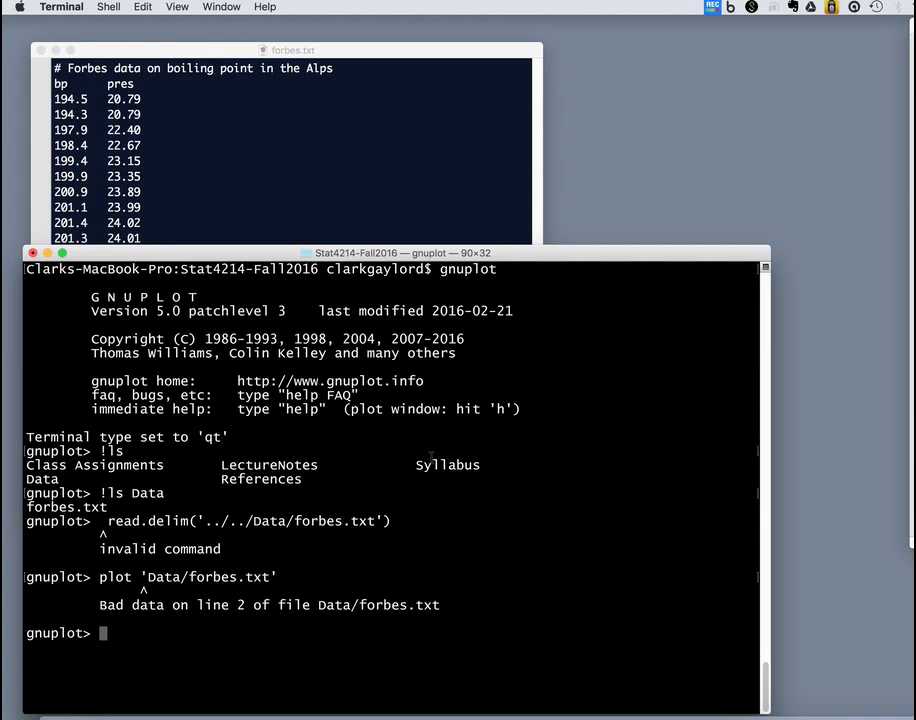
mouse_move(280, 205)
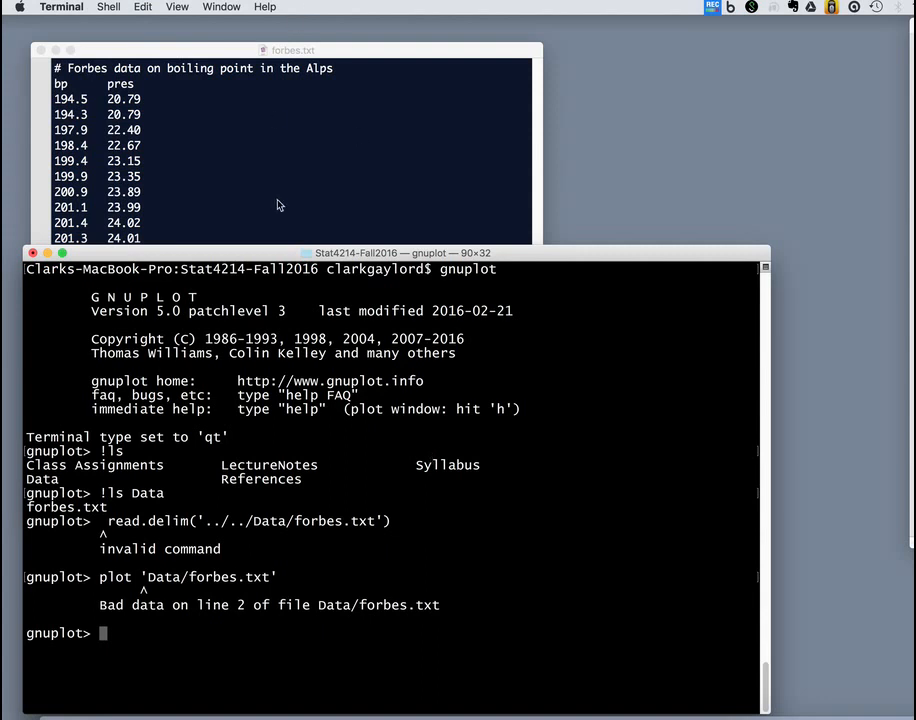
Plot Data/forbes.txt in gnuplot, skipping its two header lines
text(plot 'Data/forbes.txt')
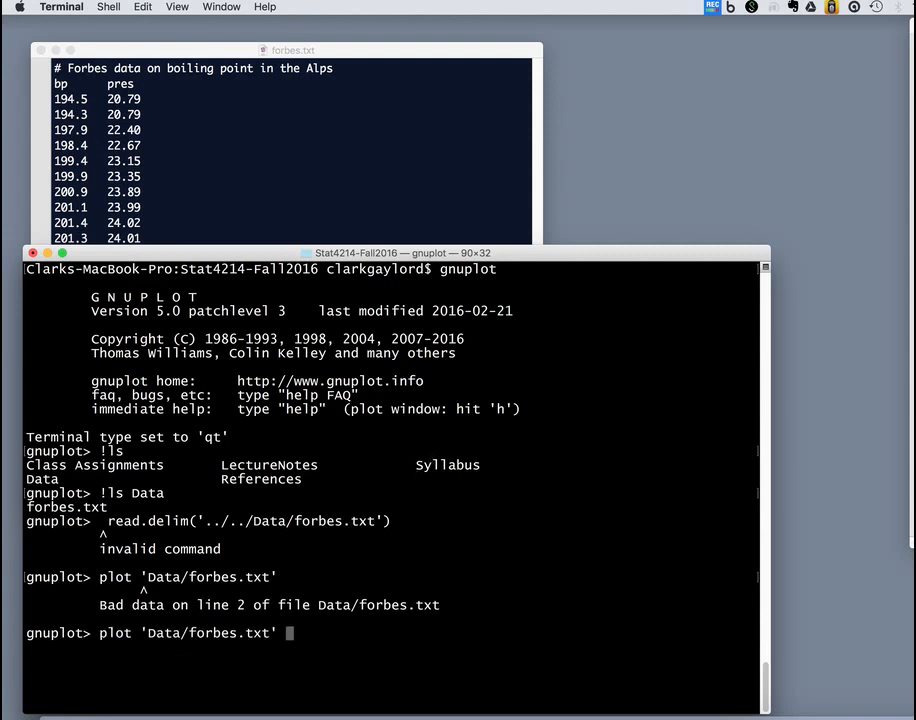
text(skip 2)
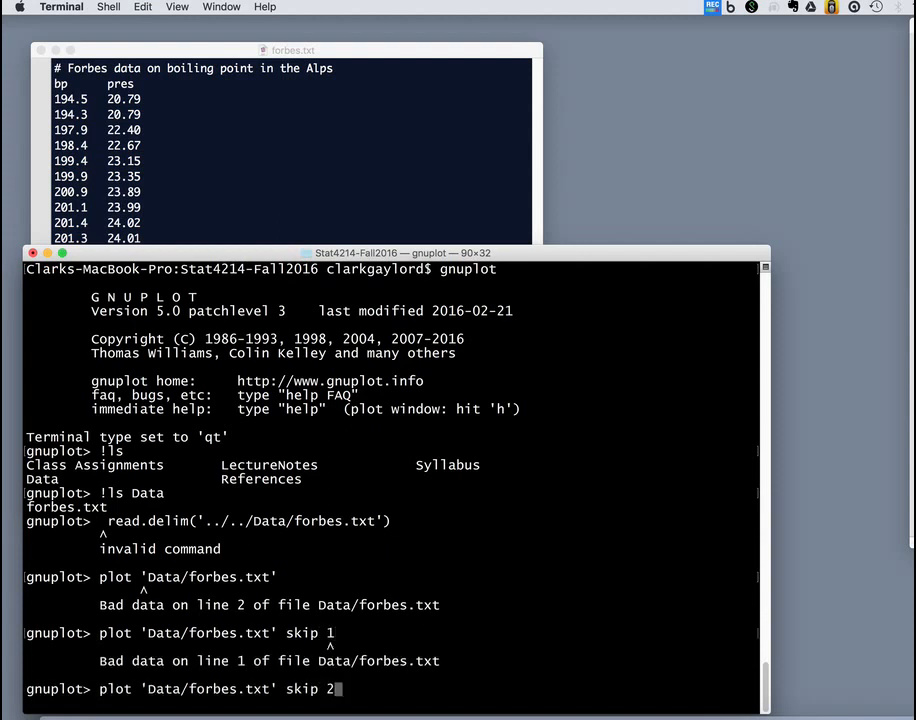
key(Return)
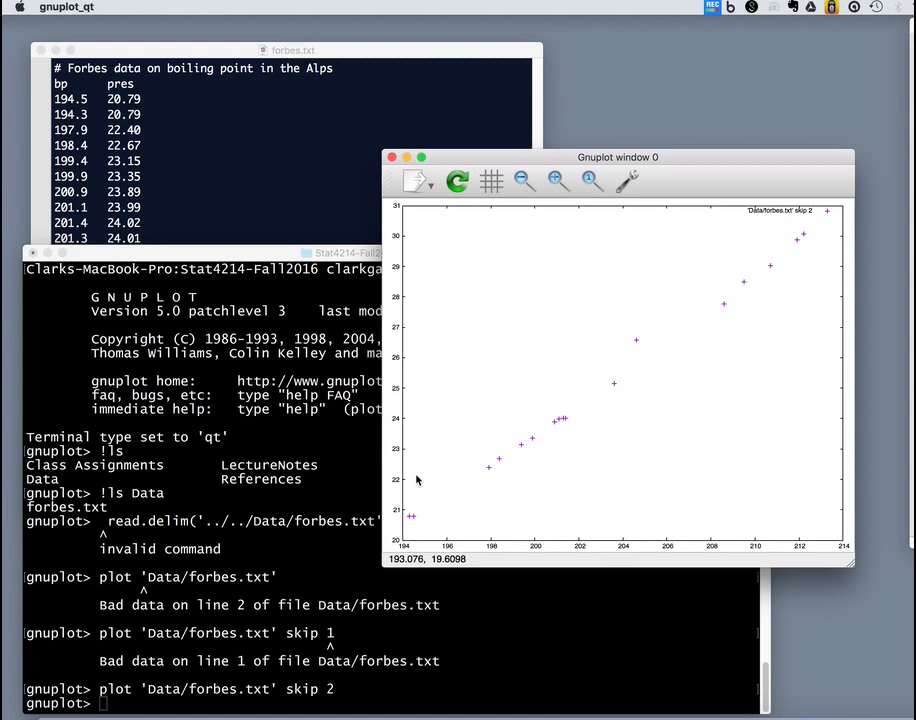
mouse_move(418, 480)
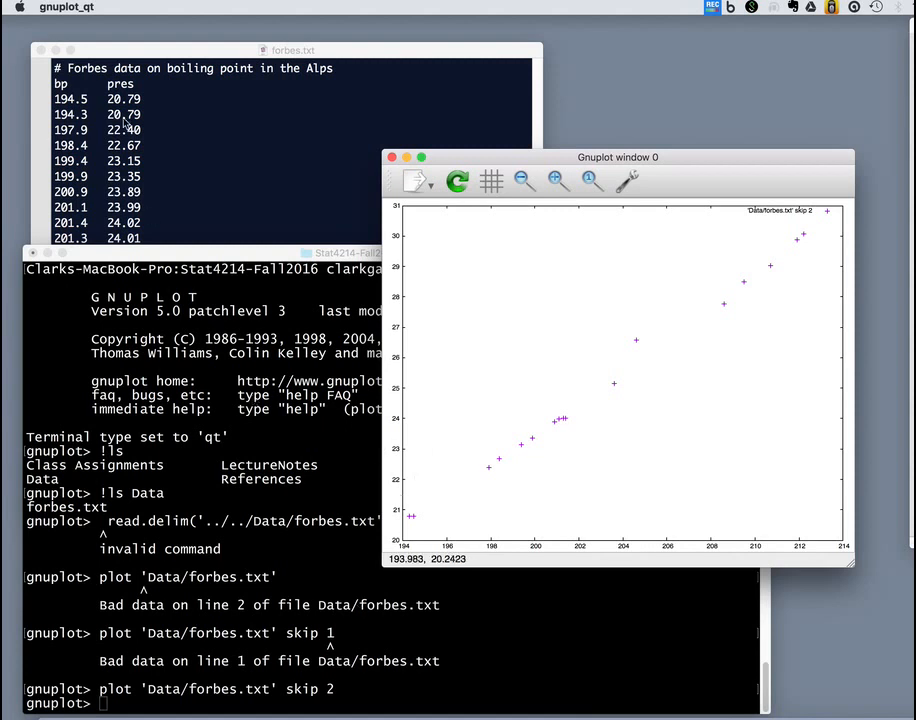
mouse_move(447, 543)
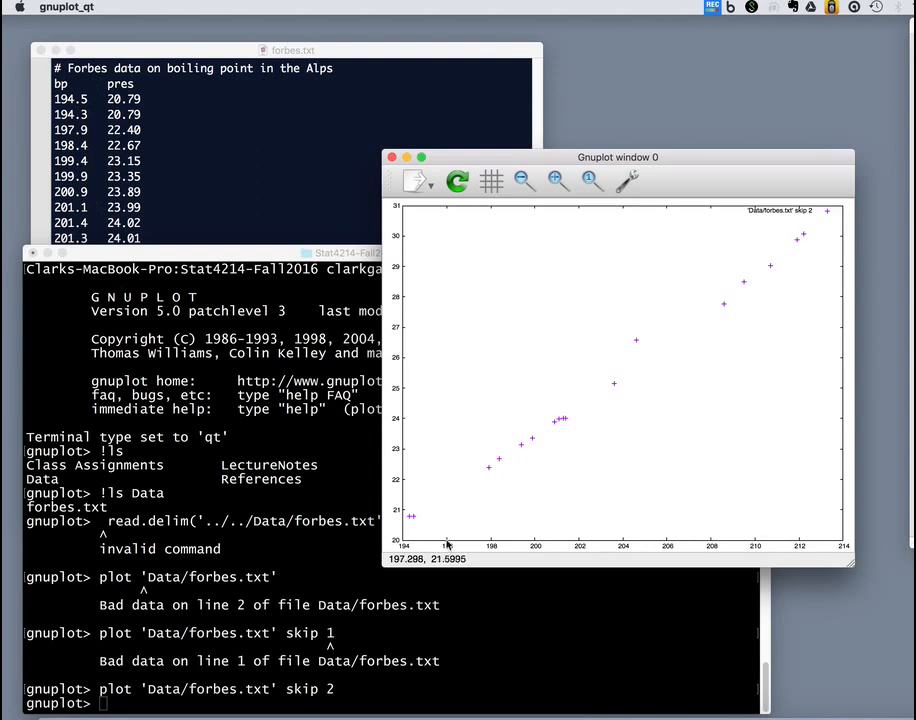
mouse_move(213, 495)
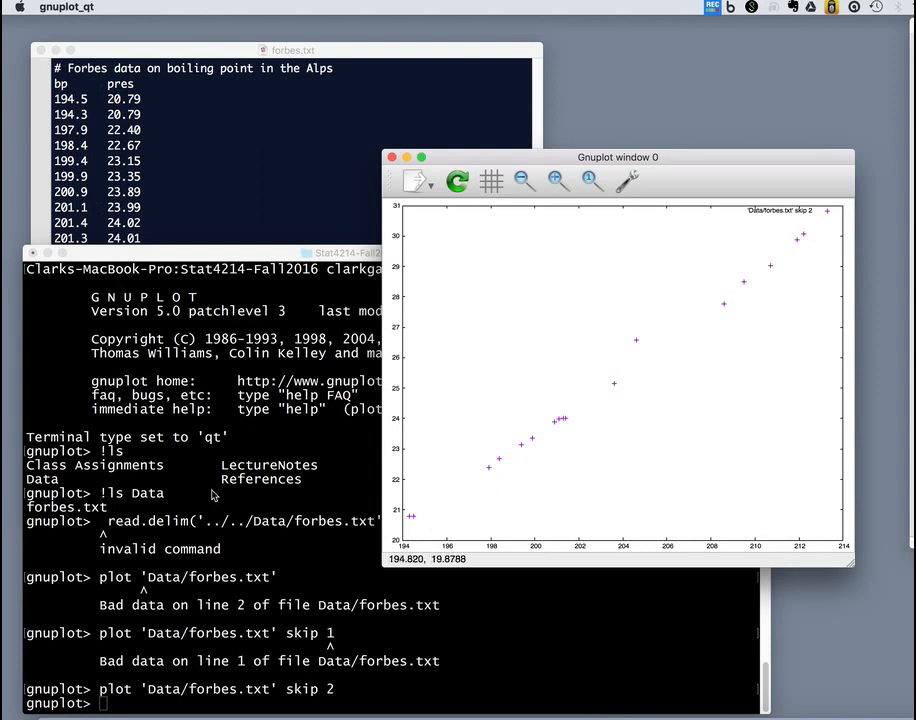
mouse_move(367, 444)
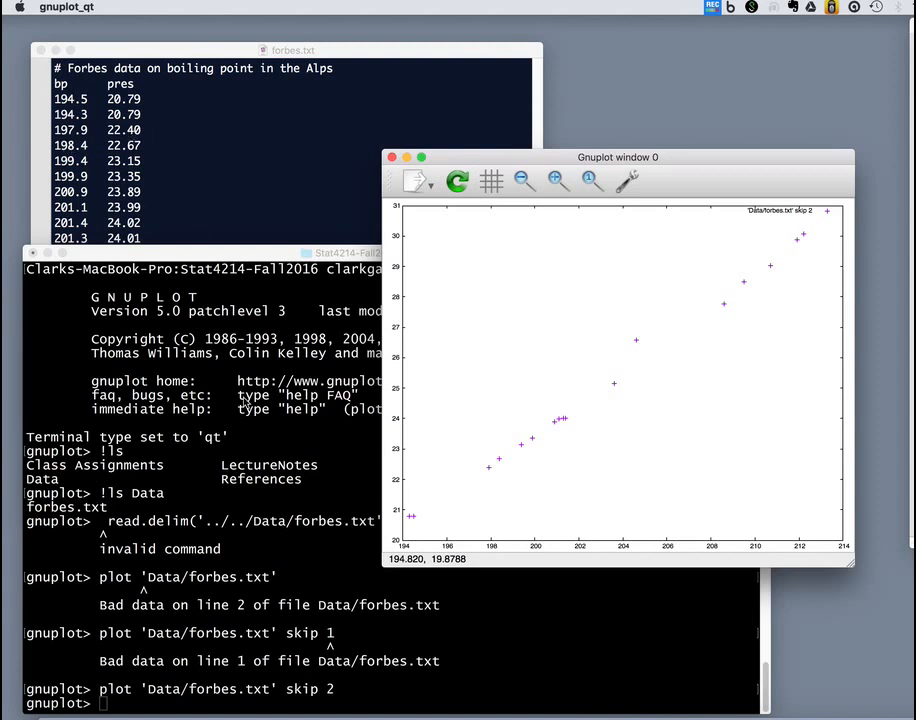
mouse_move(571, 347)
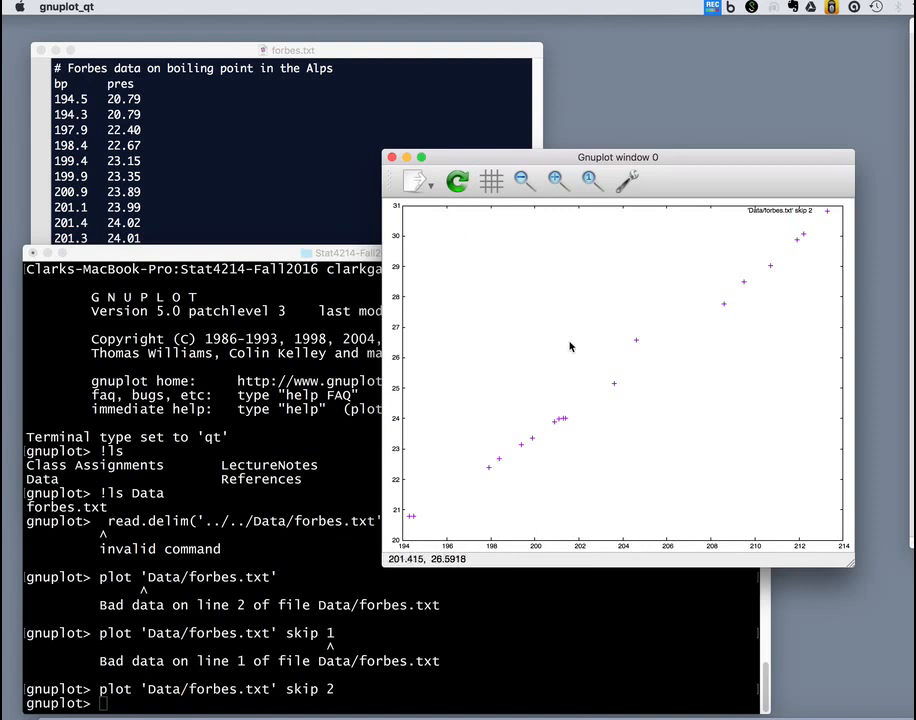
mouse_move(789, 230)
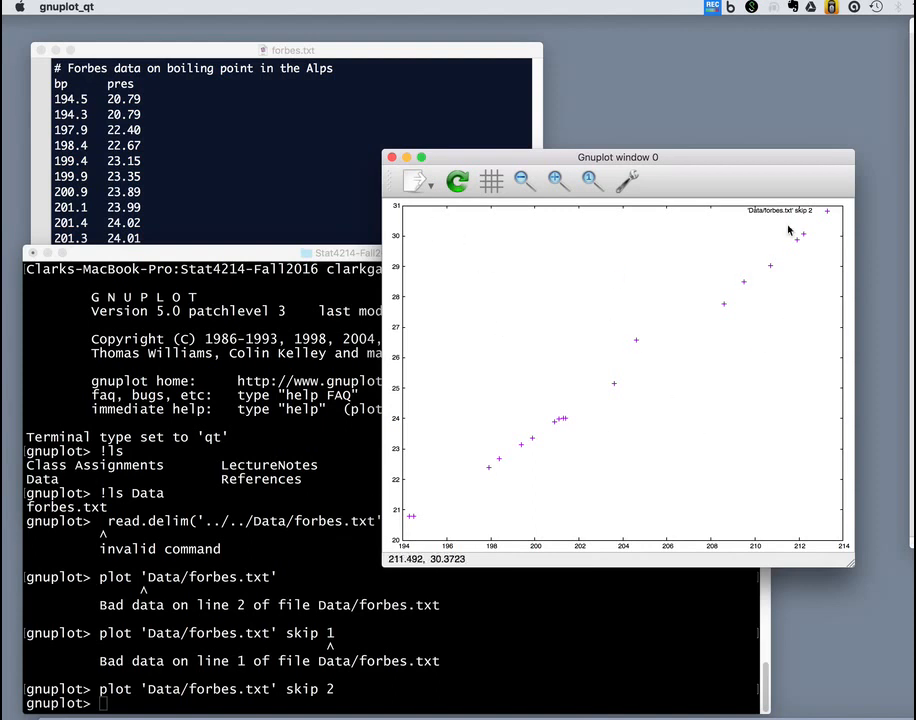
mouse_move(856, 333)
text(set title 'Forbes Boiling Point in the Alps')
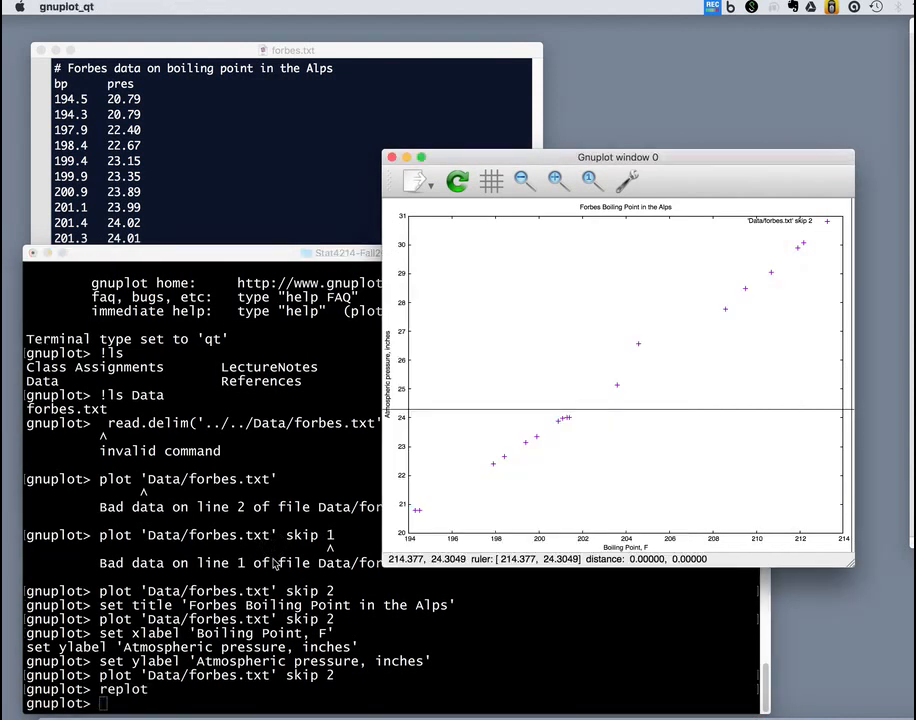
mouse_move(312, 481)
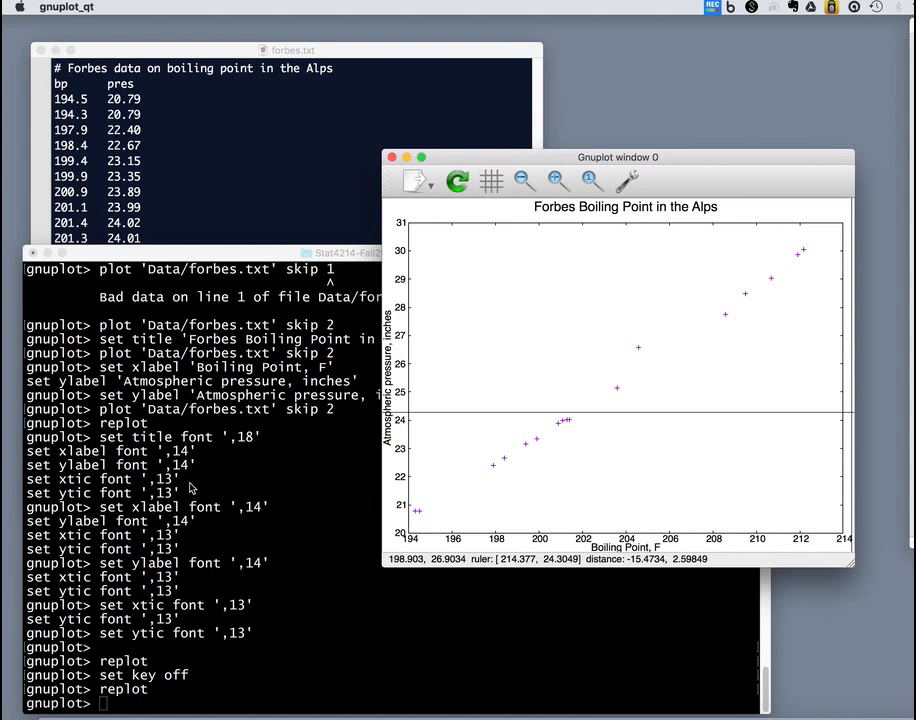
mouse_move(462, 492)
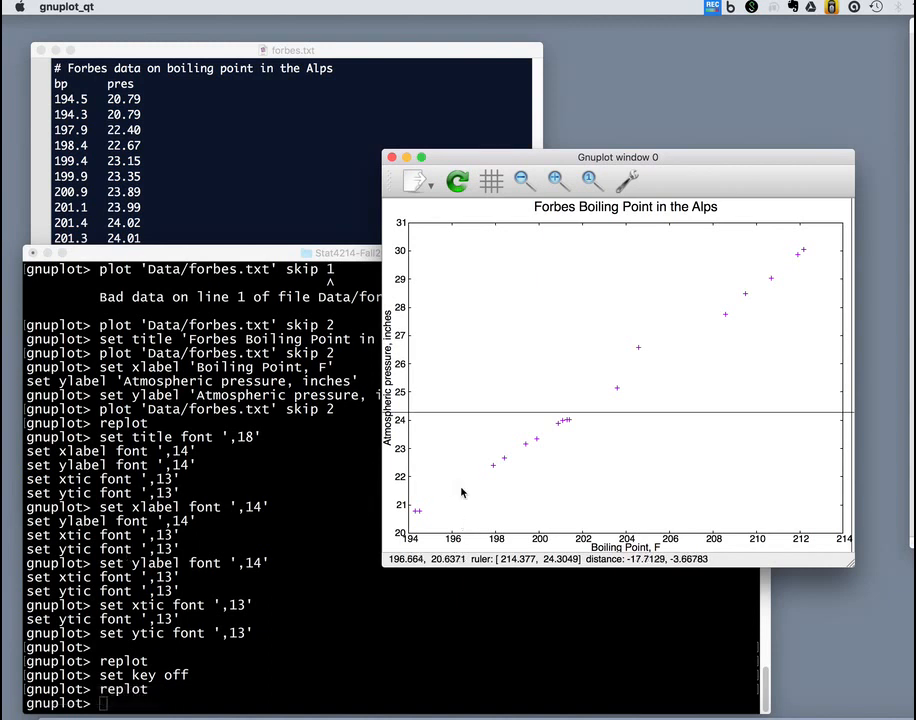
mouse_move(454, 358)
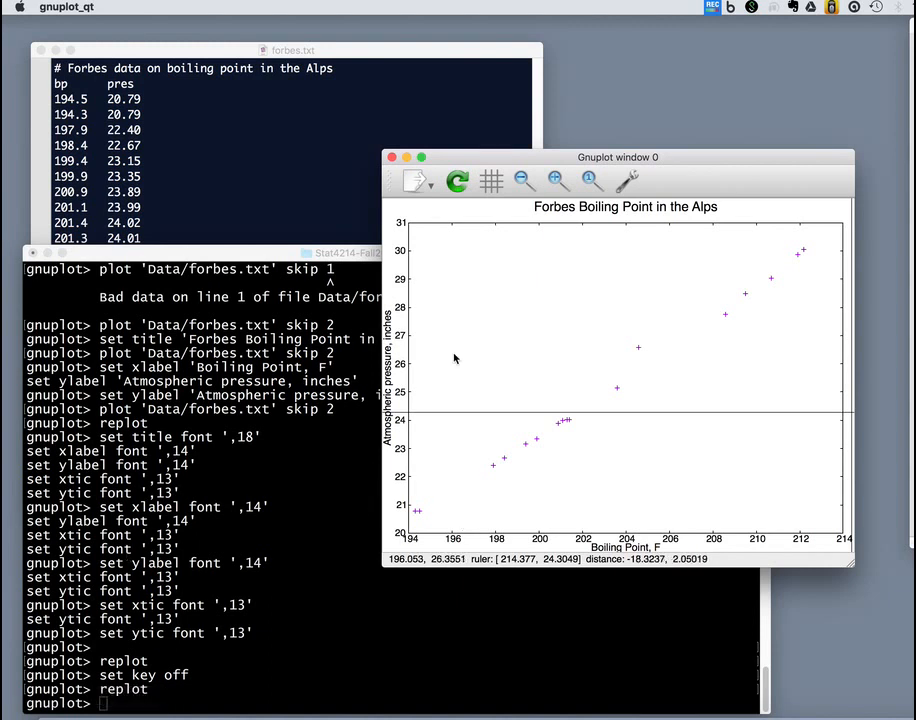